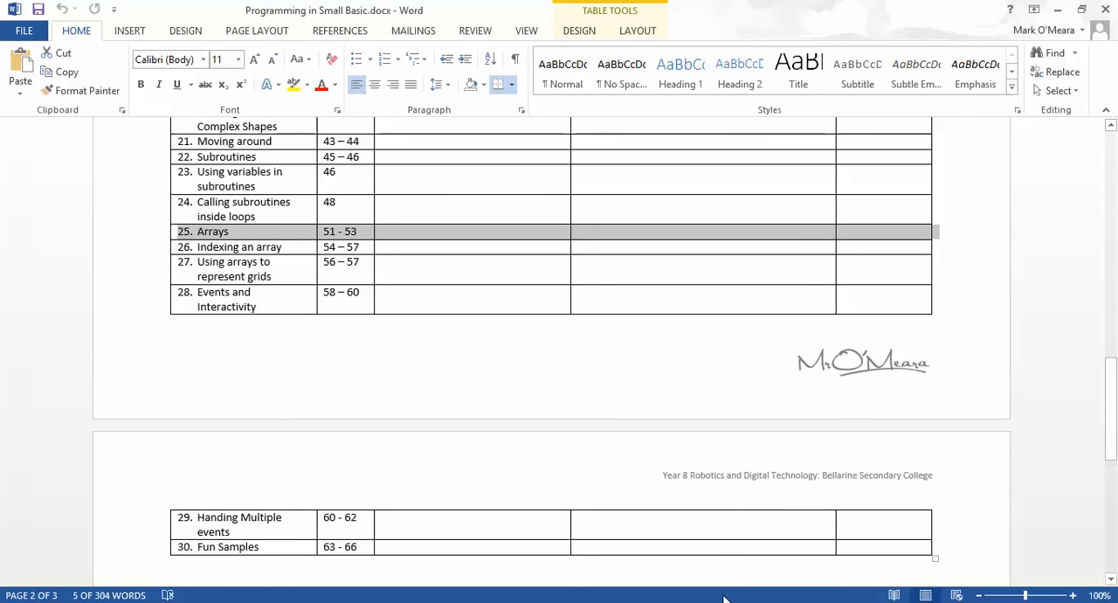
mouse_move(725, 594)
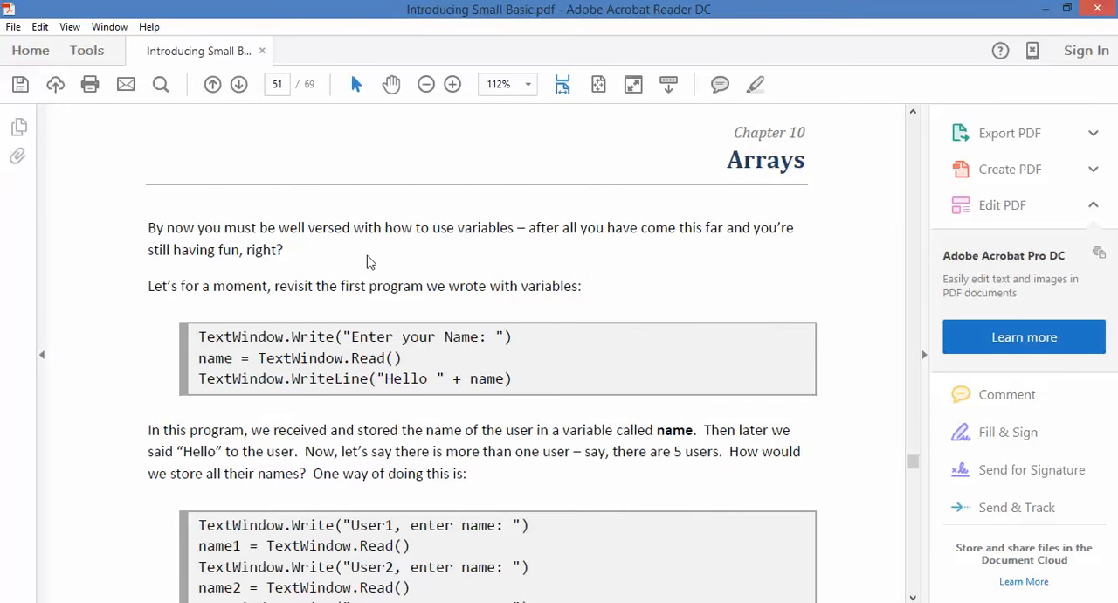
Scroll through the five-variable name example on page 51, picking out name1 and name2.
scroll("down", 3)
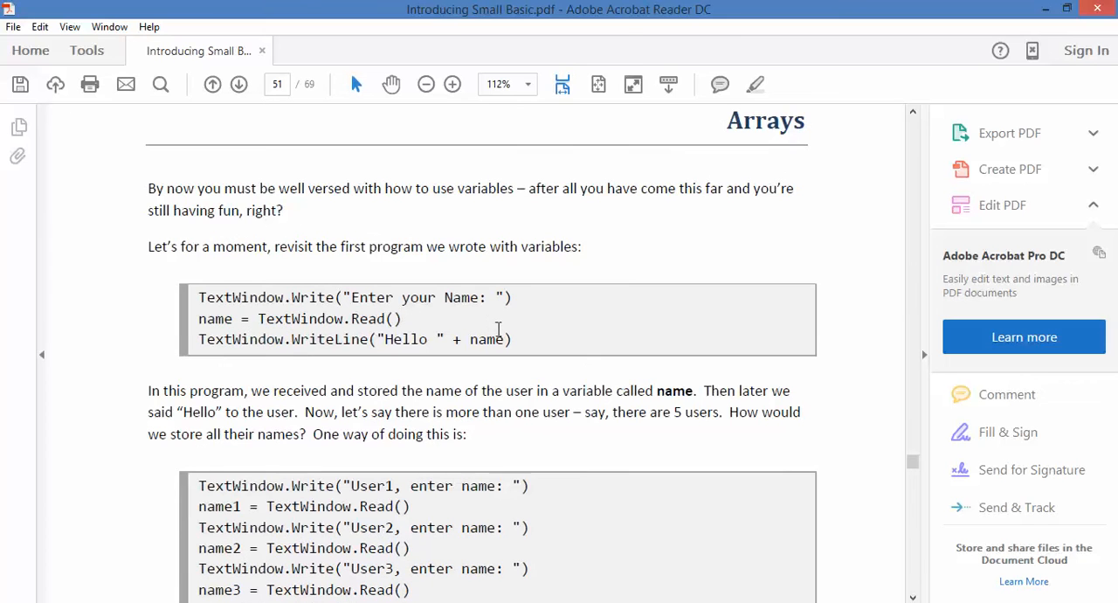
mouse_move(518, 322)
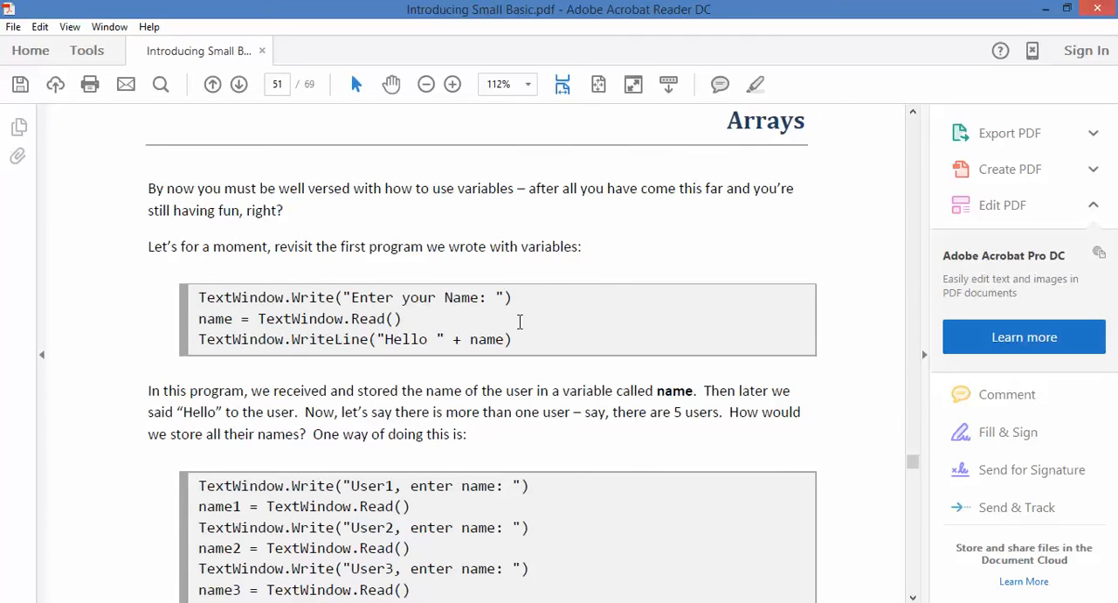
mouse_move(524, 344)
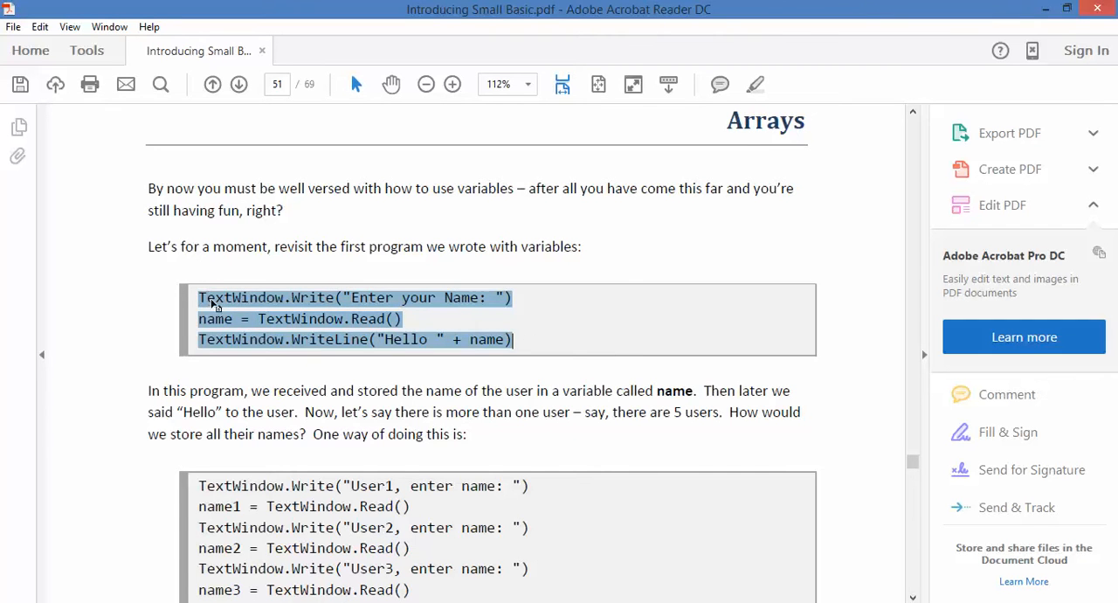
mouse_move(493, 303)
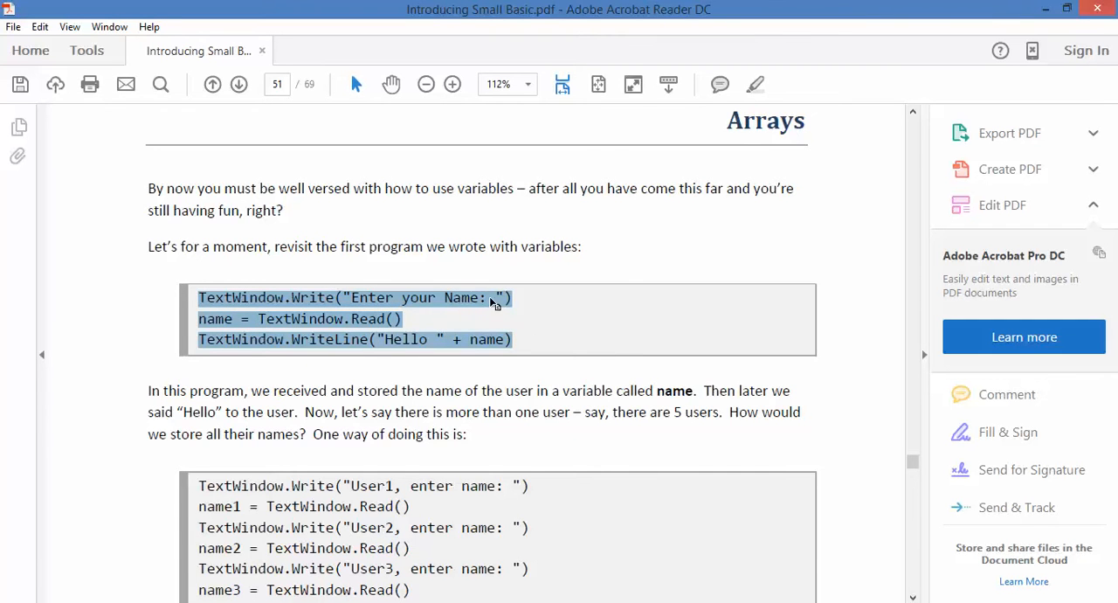
mouse_move(388, 341)
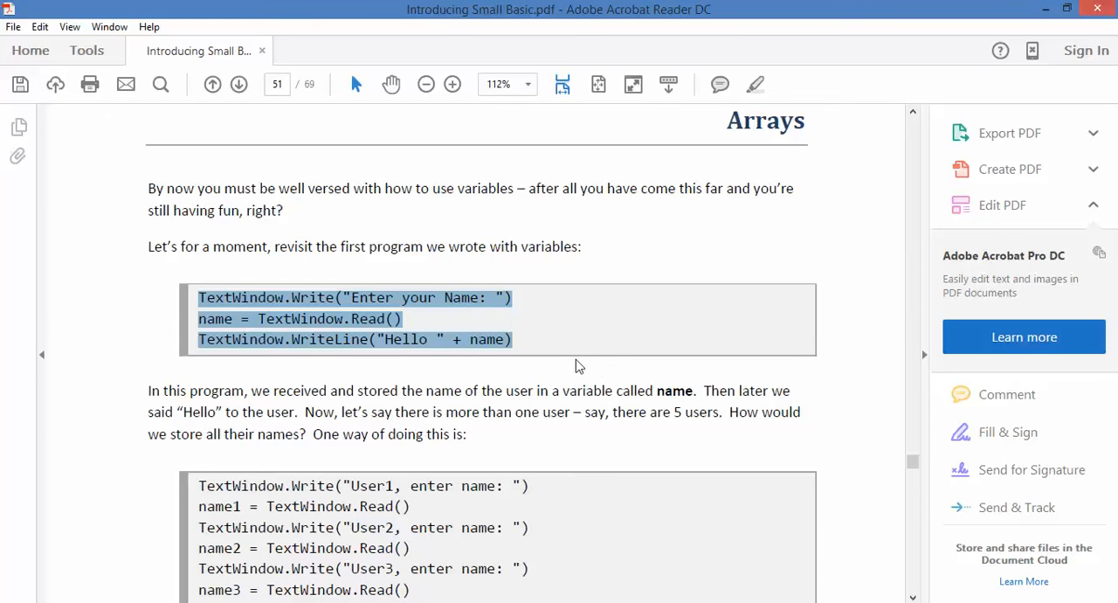
scroll("down", 3)
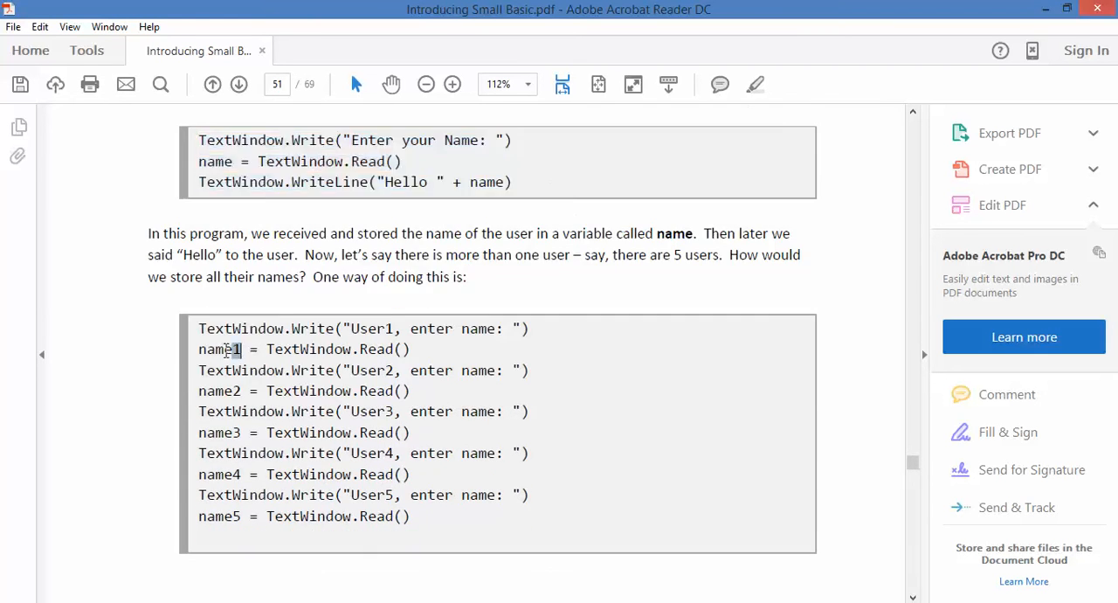
double_click(218, 350)
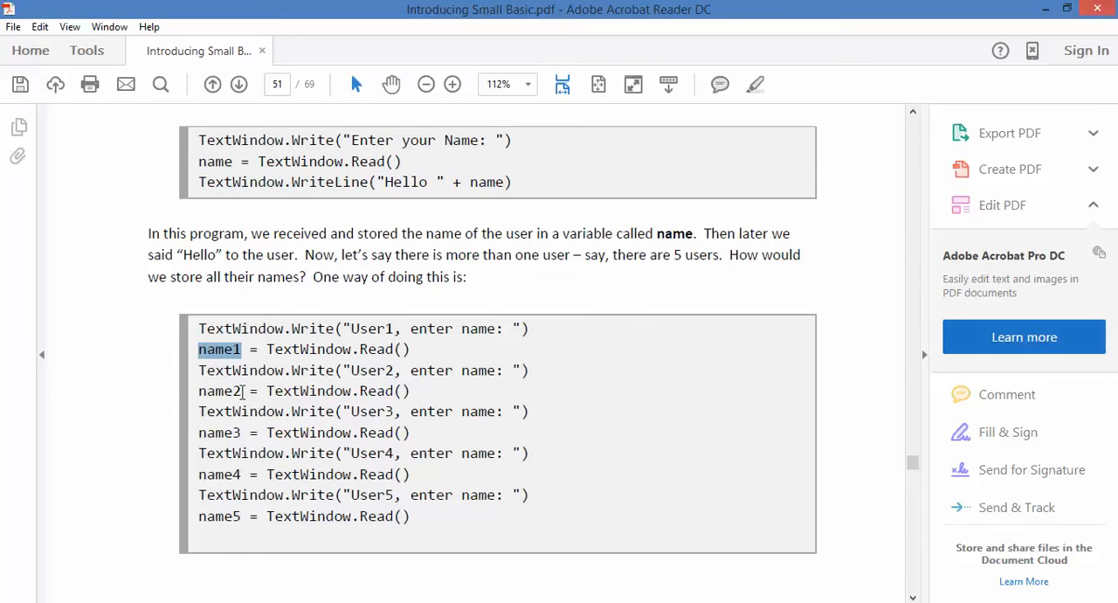
double_click(218, 391)
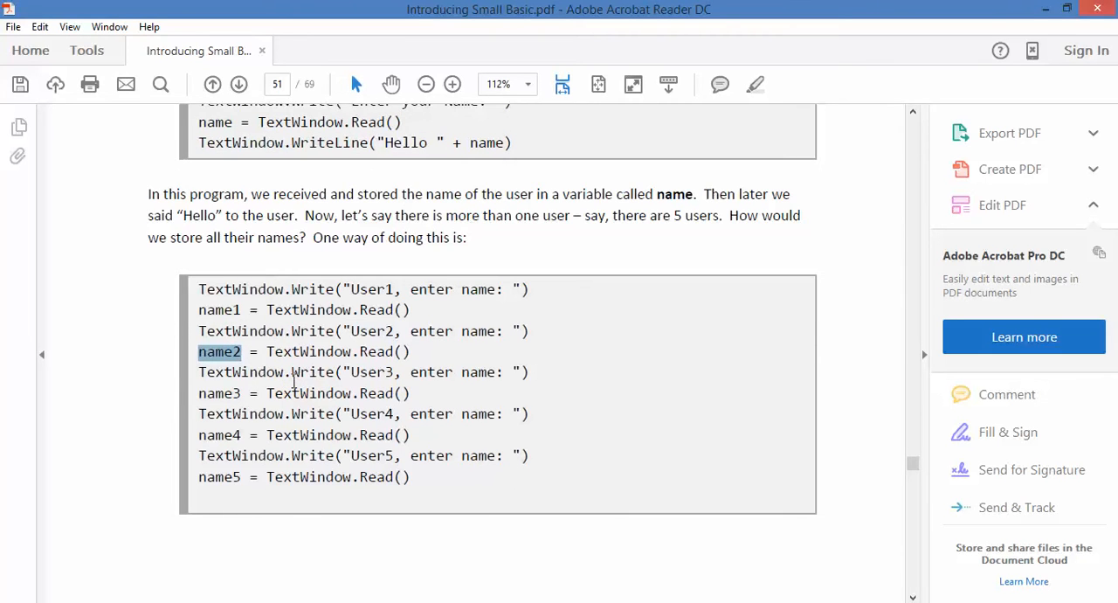
scroll("down", 3)
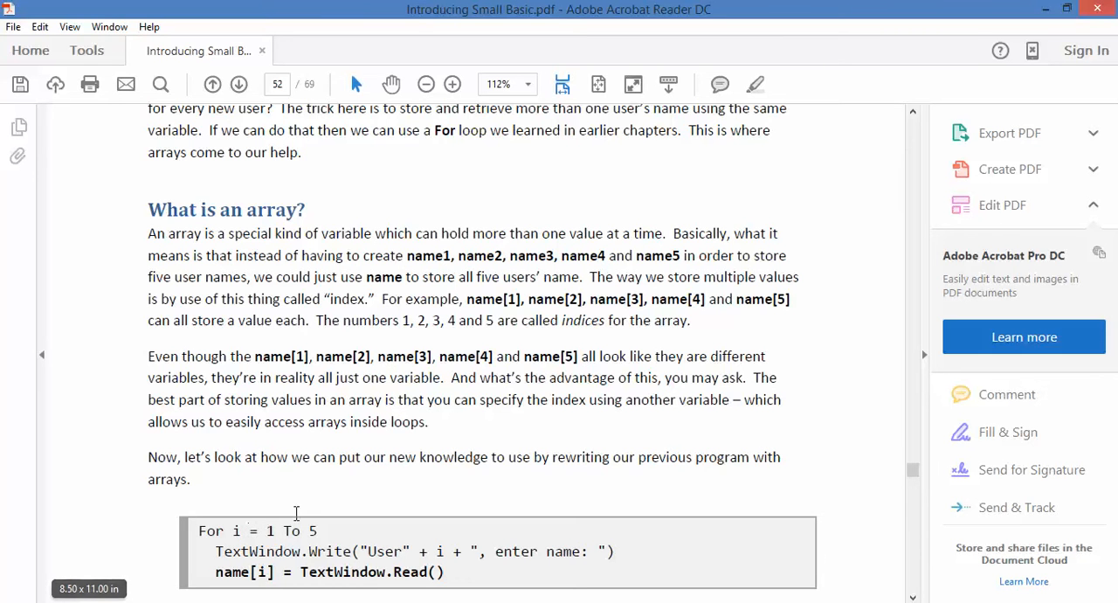
Scroll from 'What is an array?' on page 52 down to the rewritten two-loop program on page 53.
scroll("down", 3)
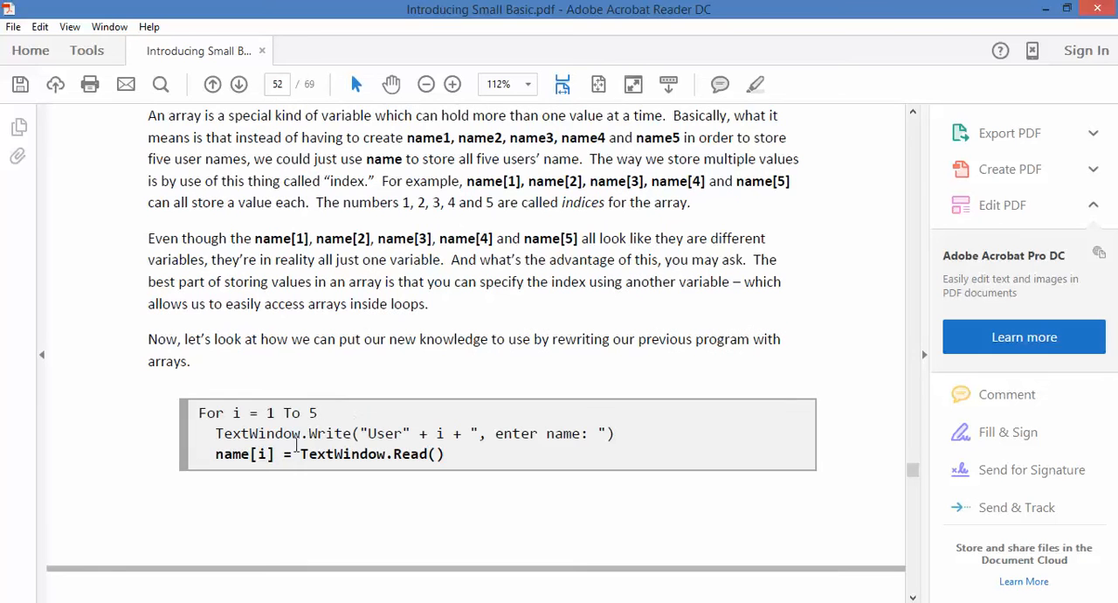
scroll("down", 3)
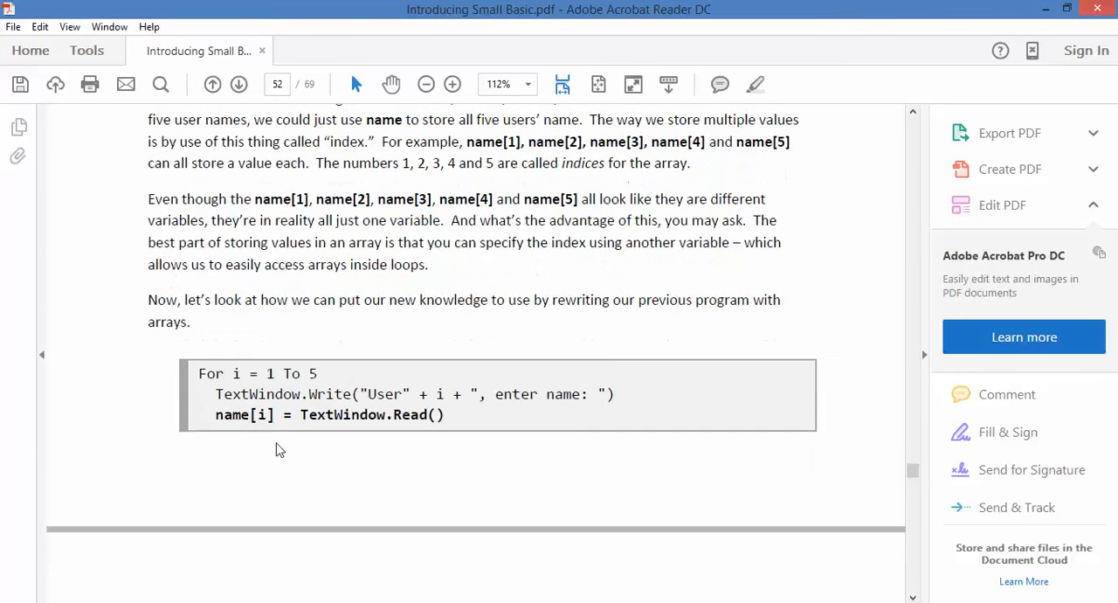
mouse_move(394, 405)
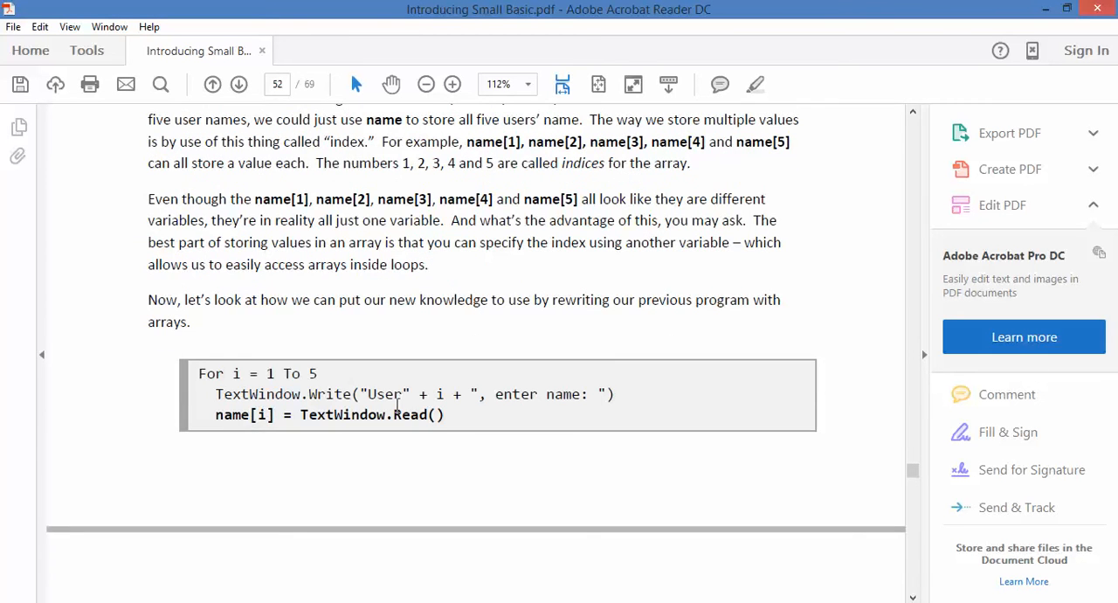
mouse_move(445, 395)
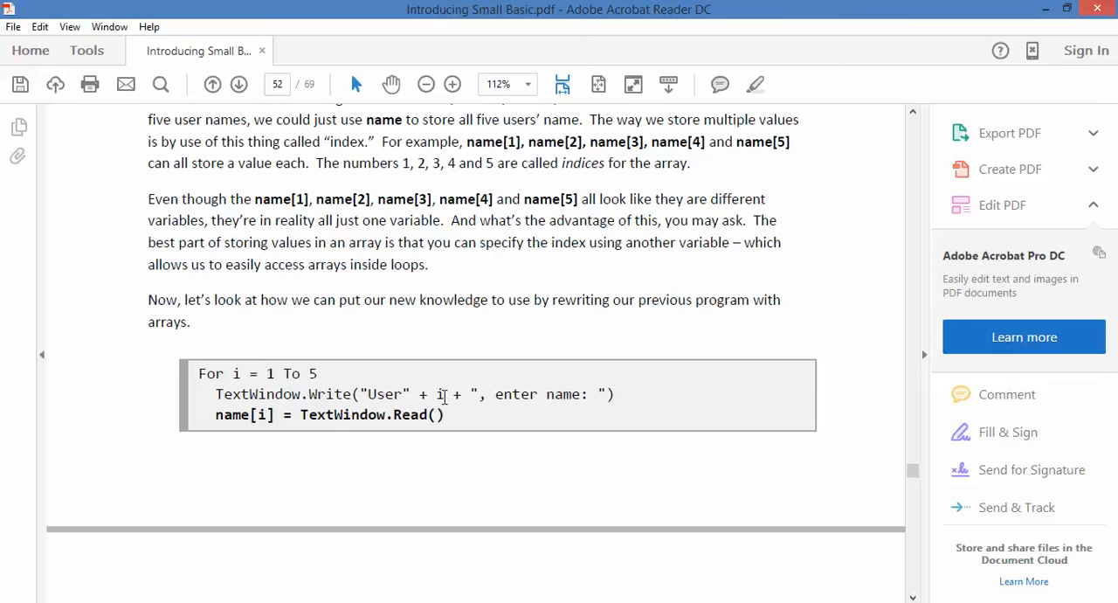
mouse_move(612, 405)
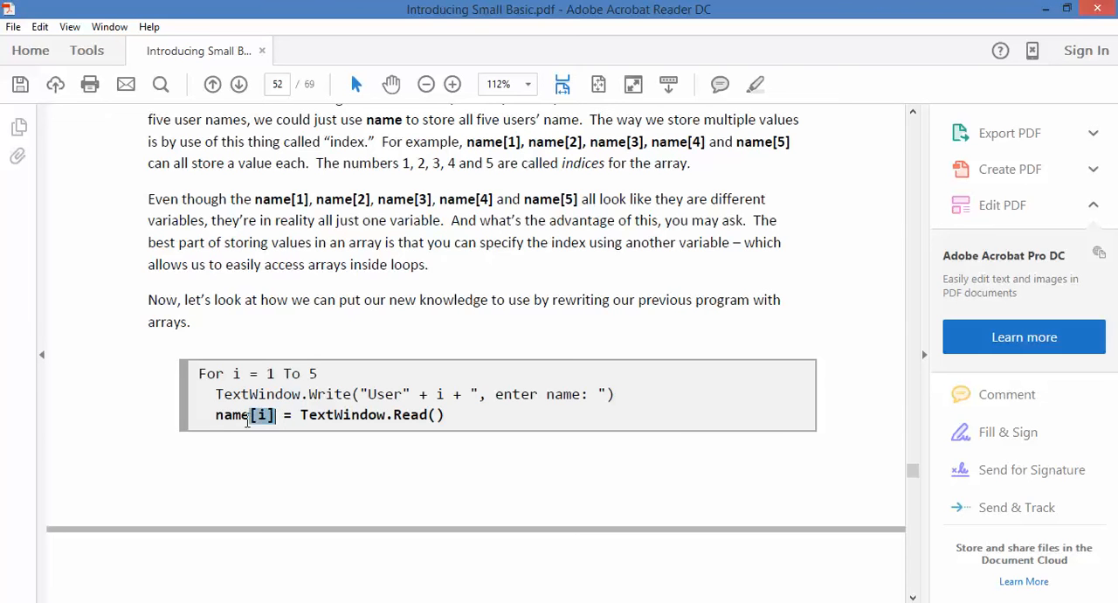
scroll("down", 3)
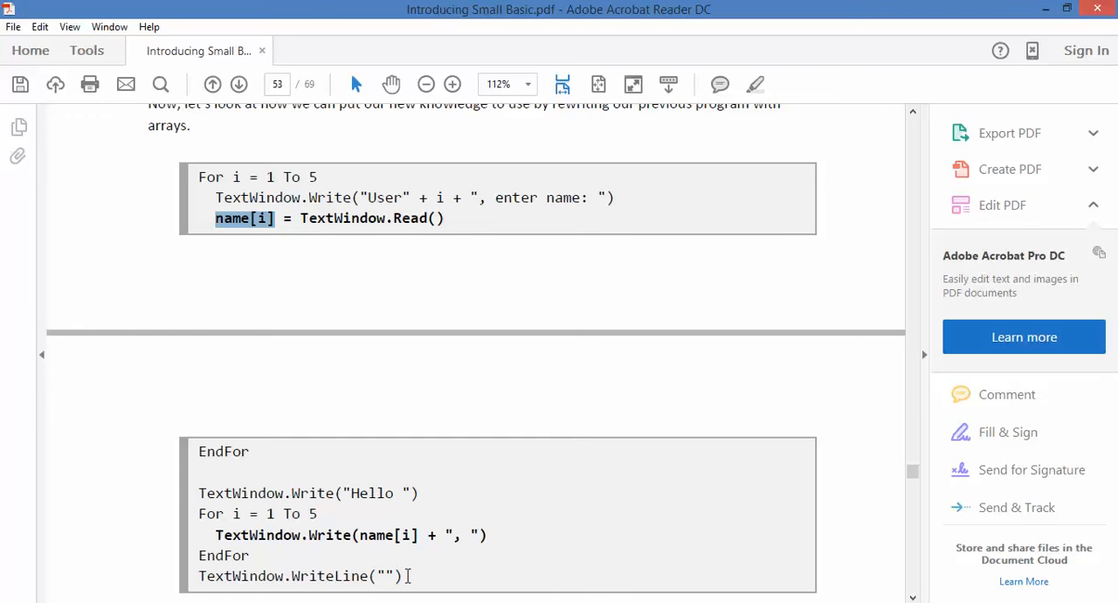
scroll("down", 3)
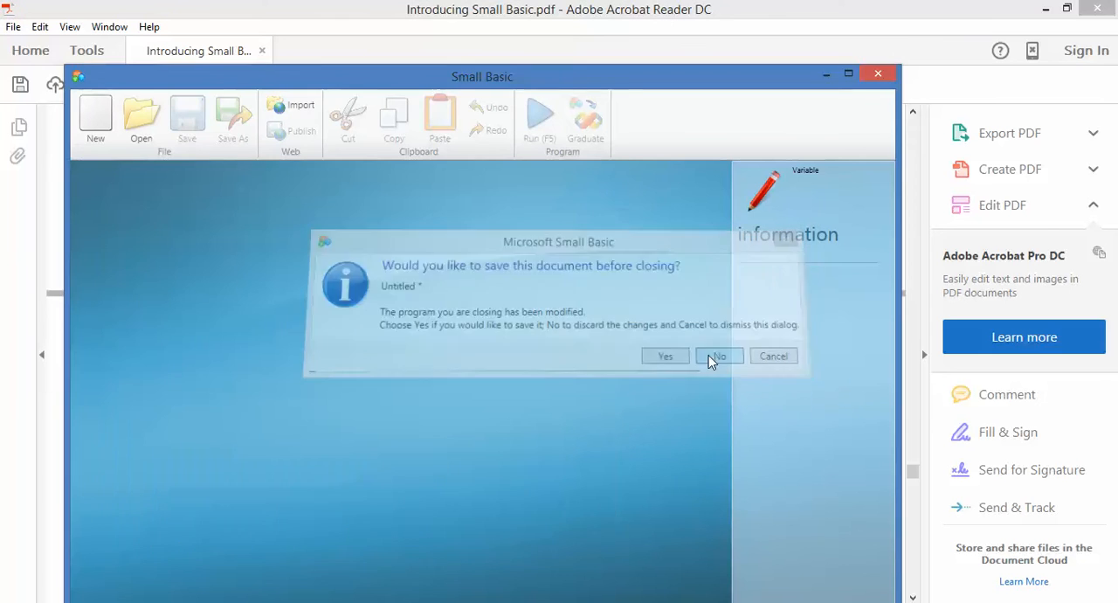
Discard the previous program and change the prompt label from User to Student.
left_click(718, 356)
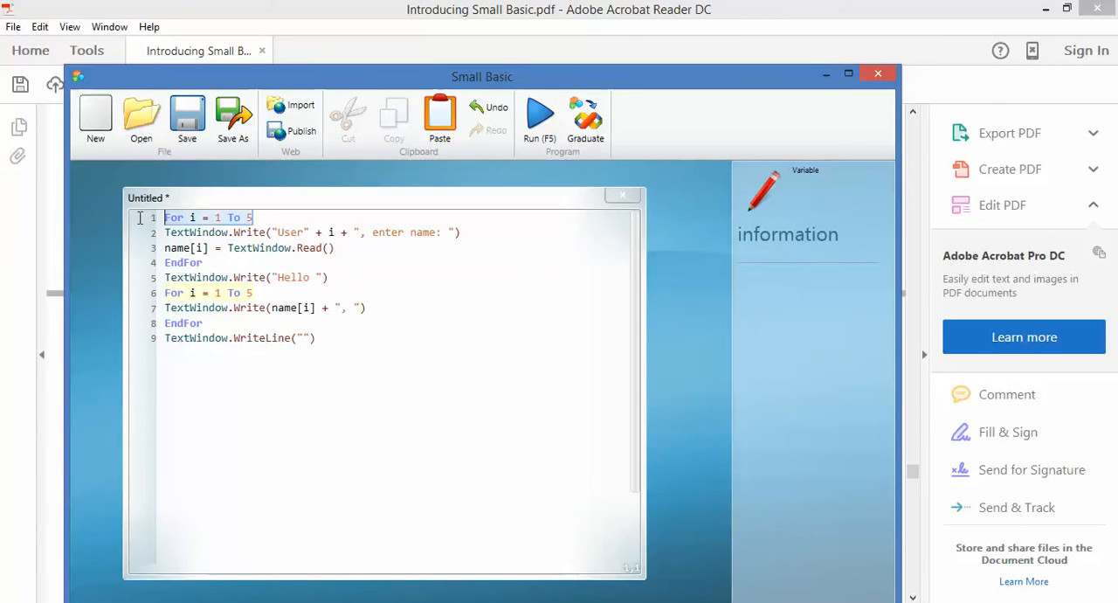
left_click(305, 232)
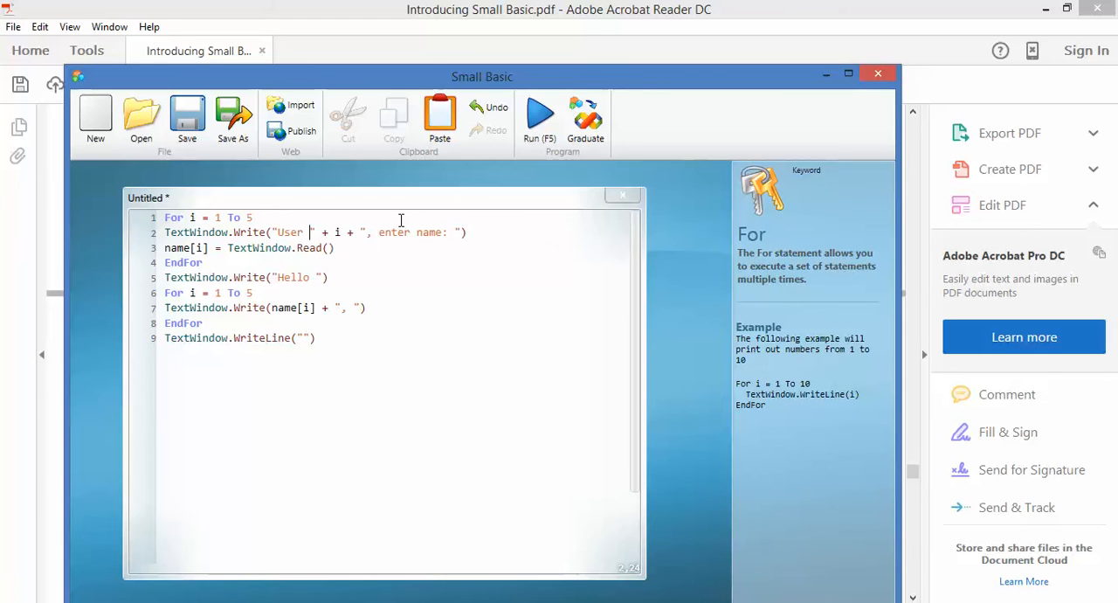
key("Backspace")
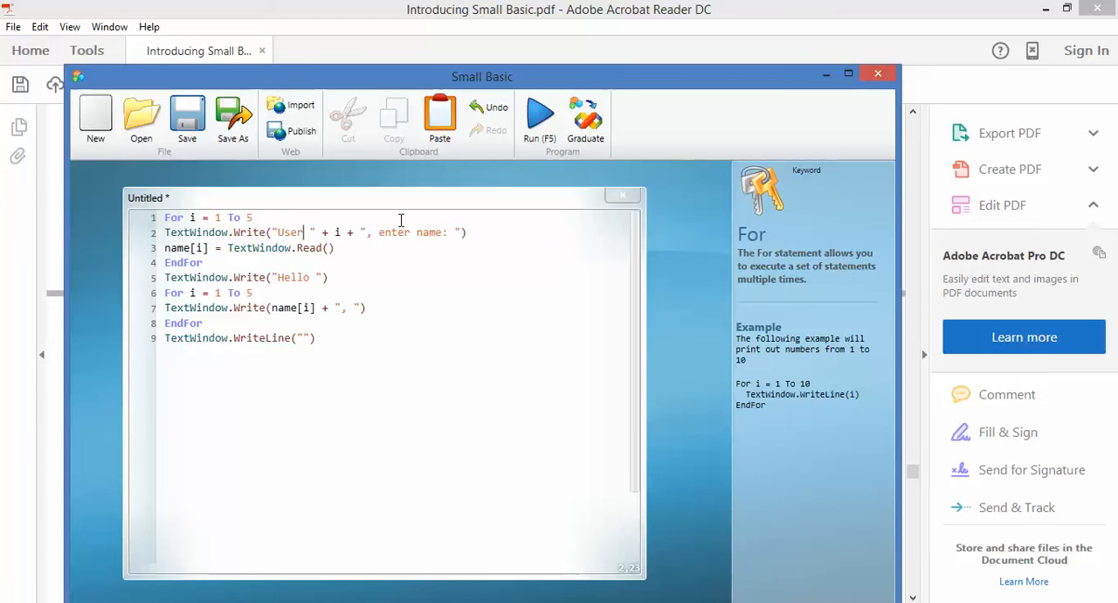
type("Stud")
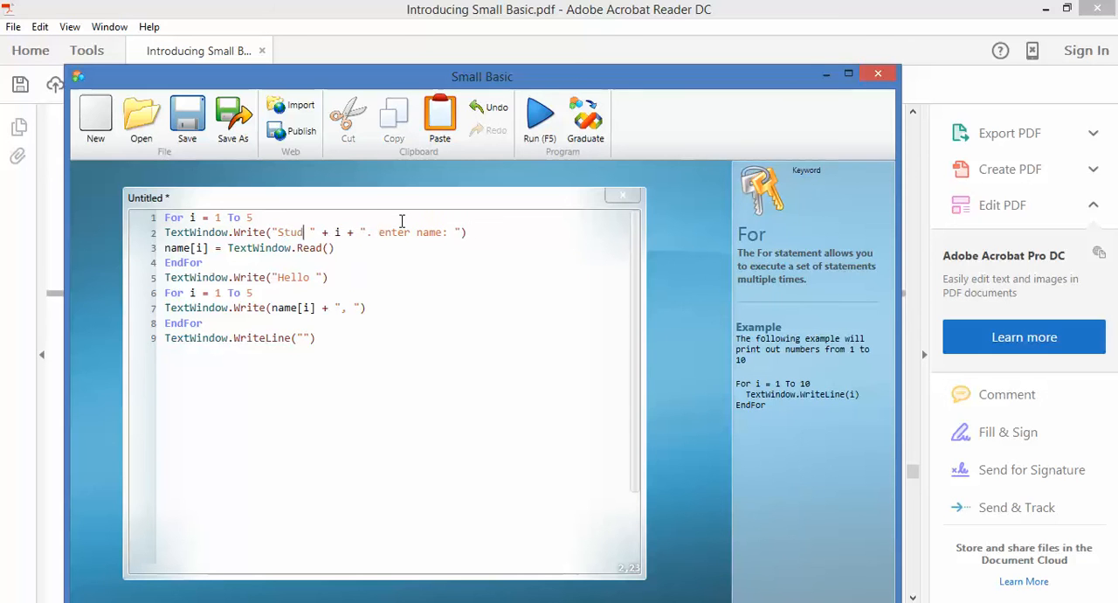
type("ent")
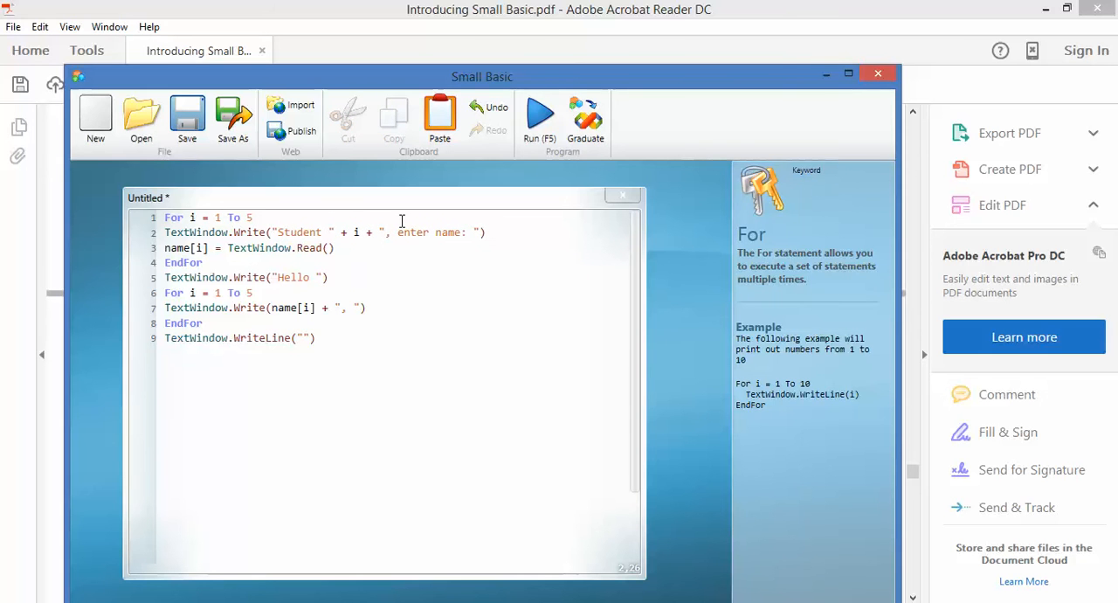
left_click(324, 230)
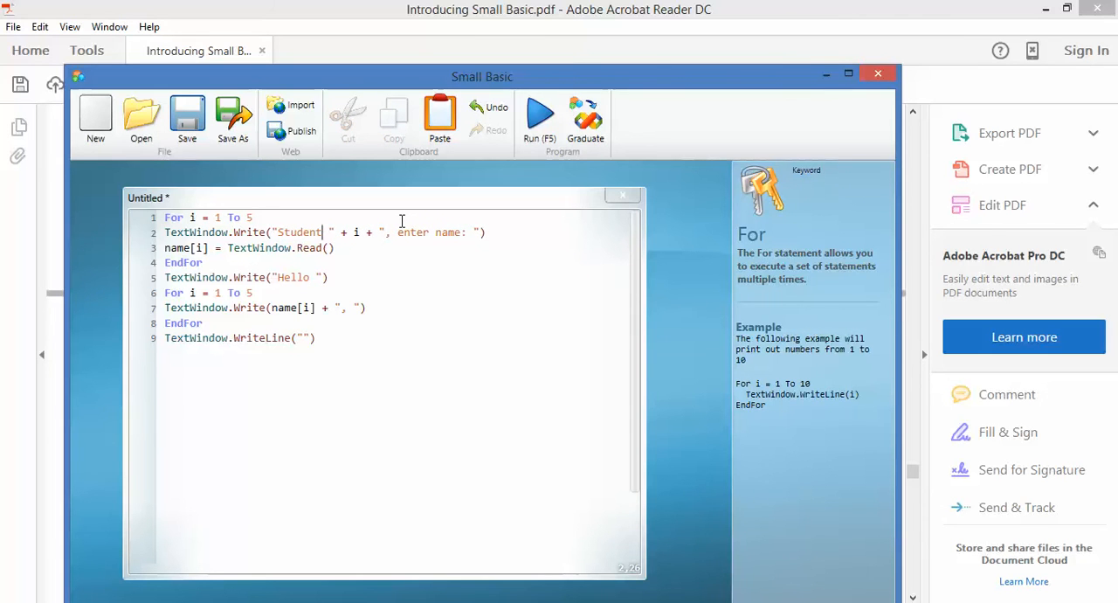
Check the name array and change the greeting to "Hello, students: ".
left_click(175, 248)
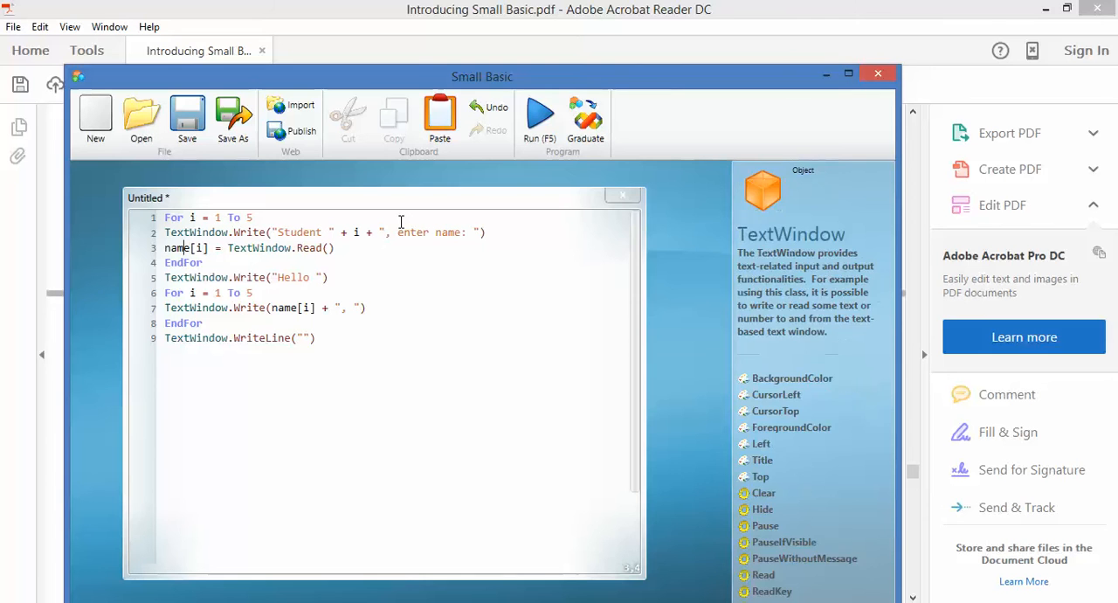
left_click(175, 248)
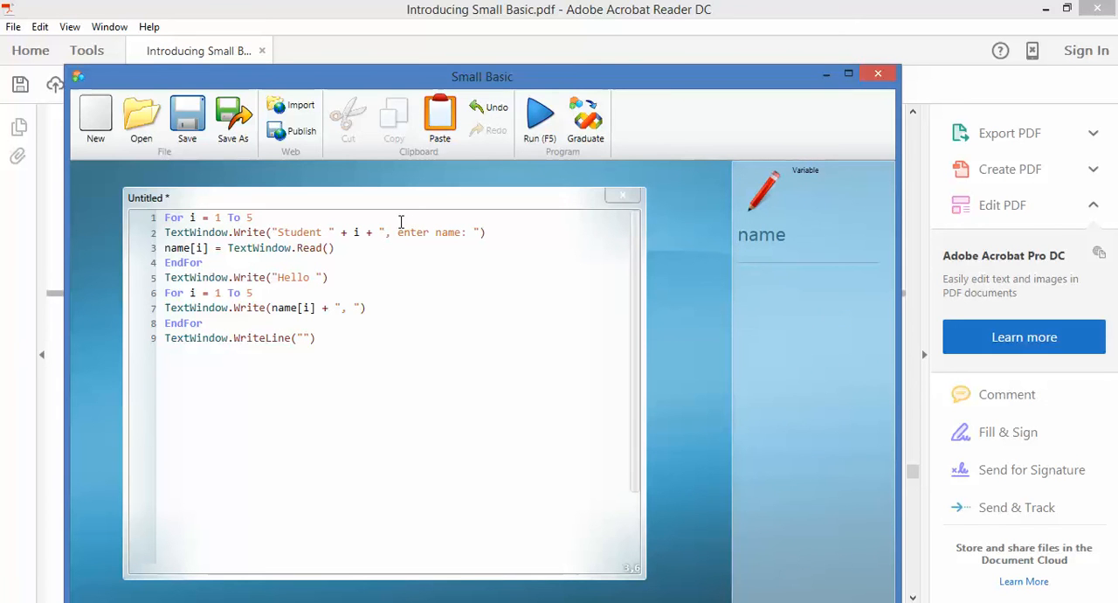
left_click(195, 262)
type(", studen")
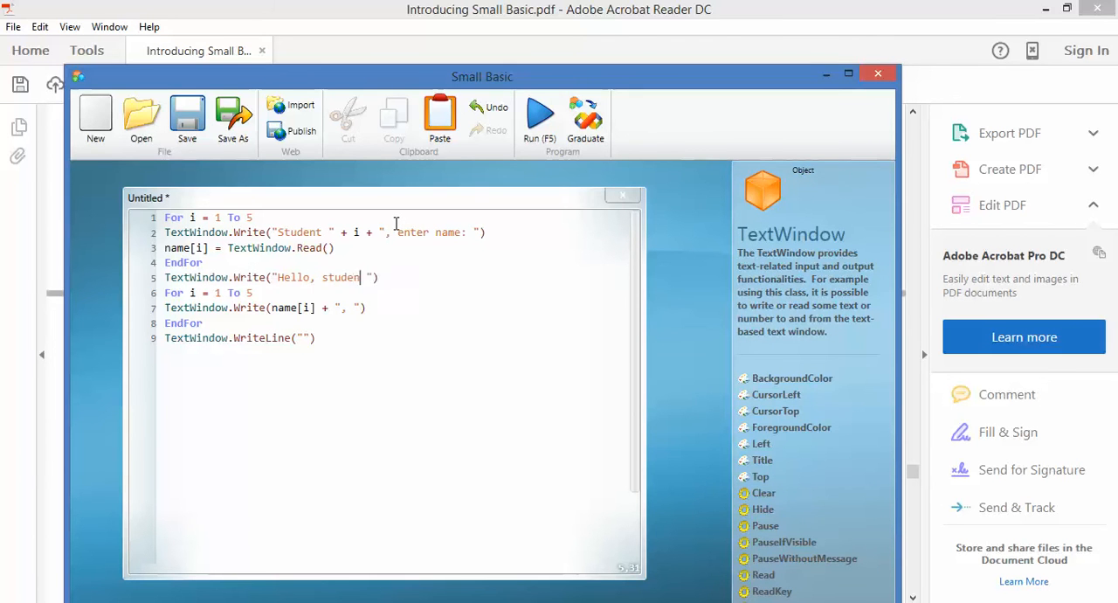
type("s:")
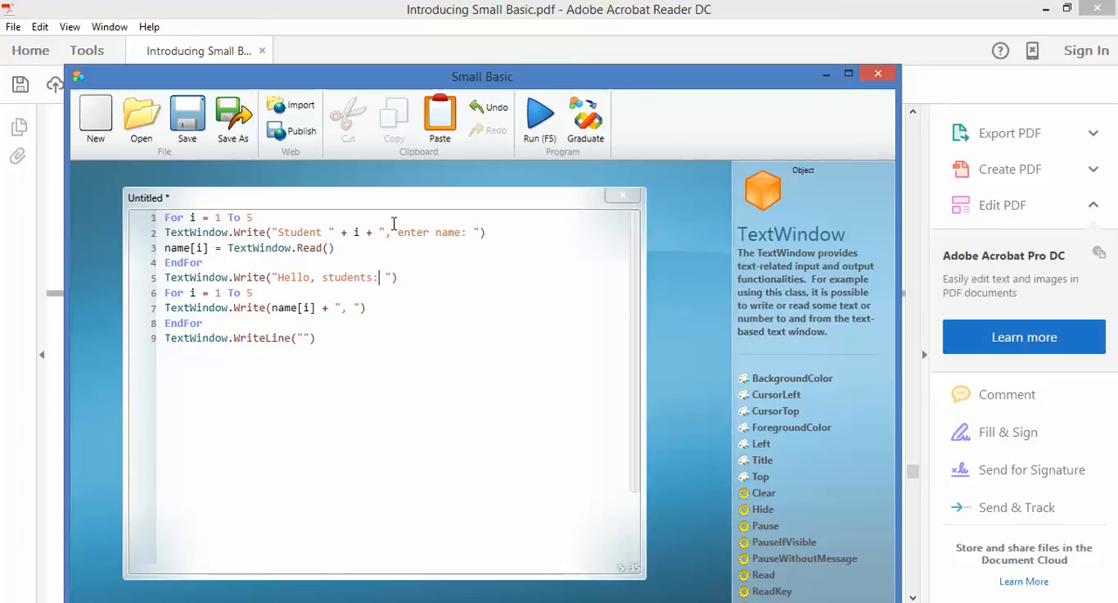
mouse_move(540, 115)
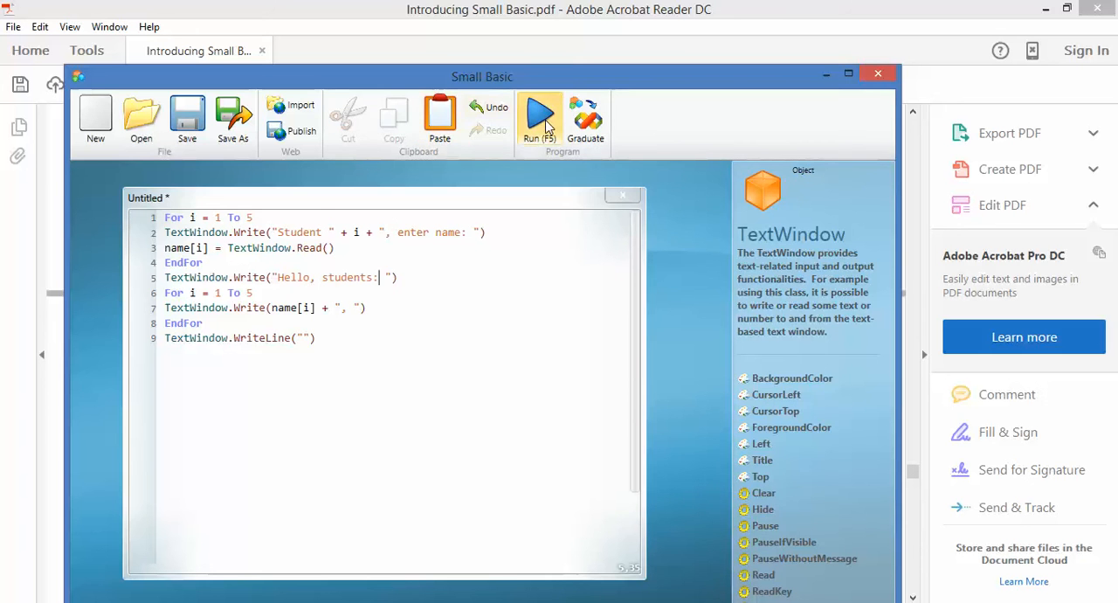
Run the greeting program and enter Smo, Bill and Indiana at the student prompts.
left_click(539, 114)
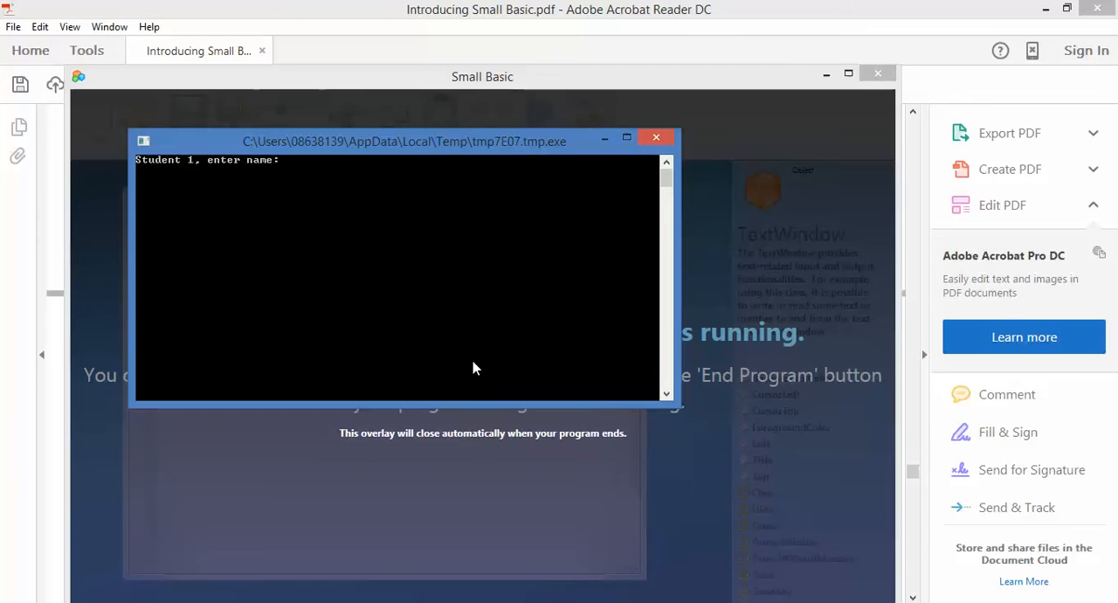
type("Smokey")
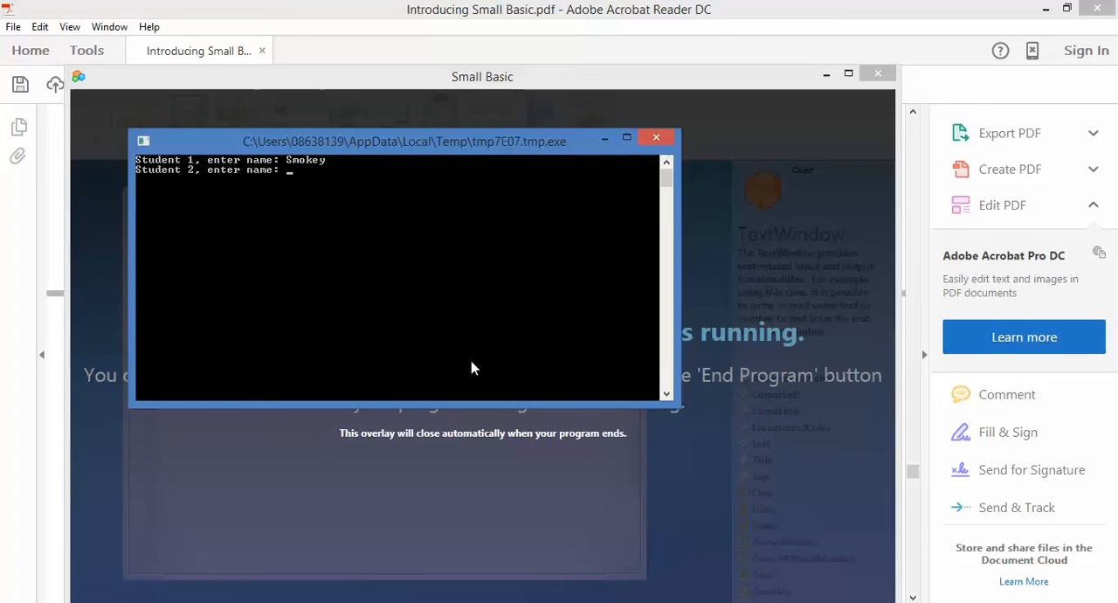
type("Billy")
type("Cricket")
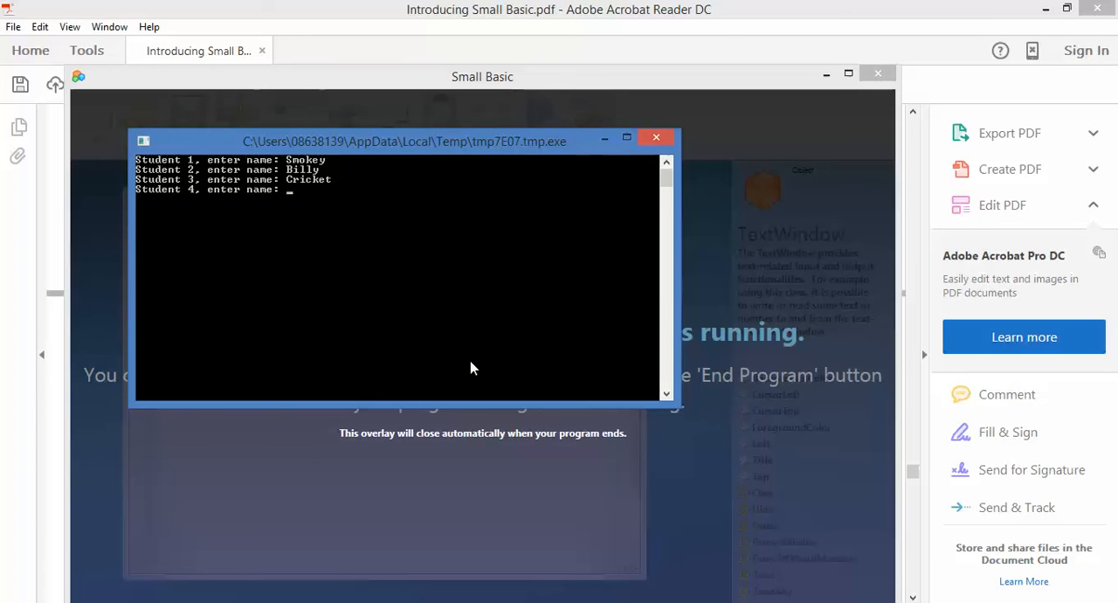
type("Indiana")
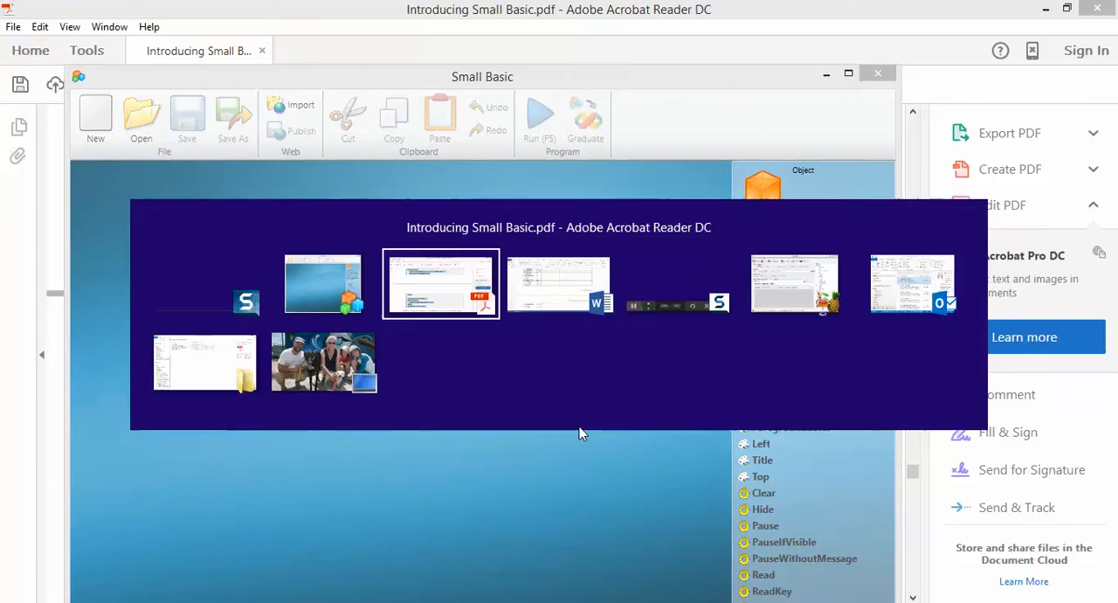
Switch to the guide and scroll page 53 past Figure 50 to the If-check printing loop.
left_click(441, 283)
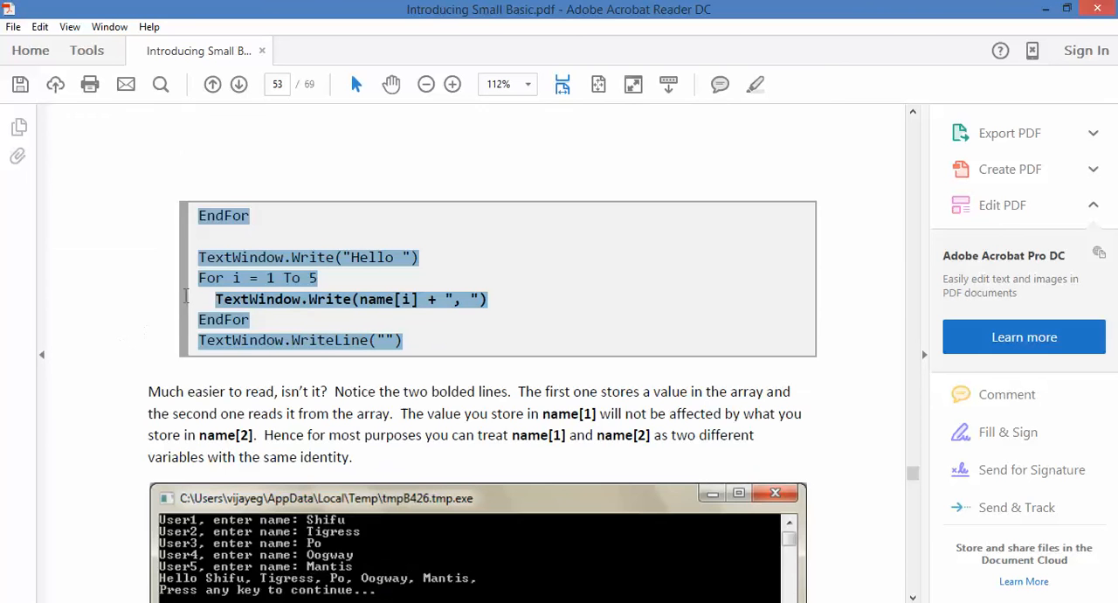
scroll("down", 3)
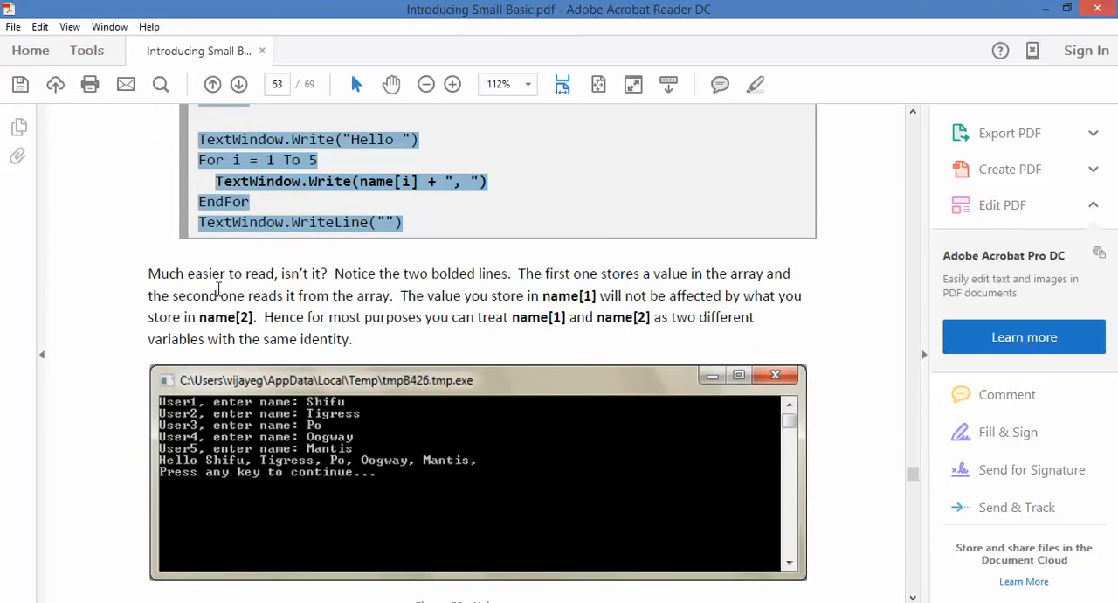
scroll("down", 3)
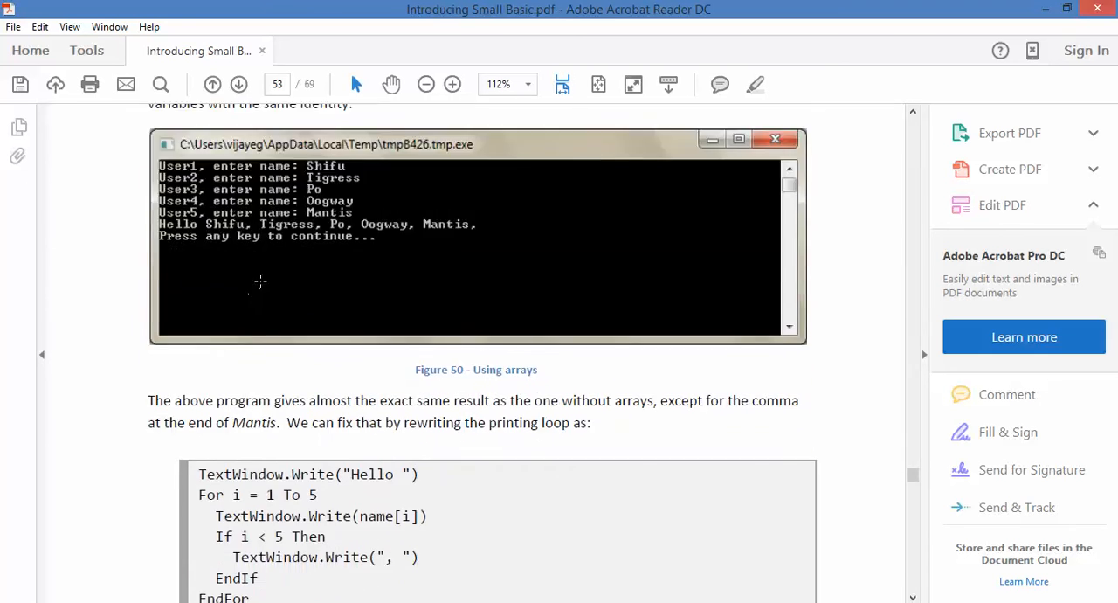
scroll("down", 3)
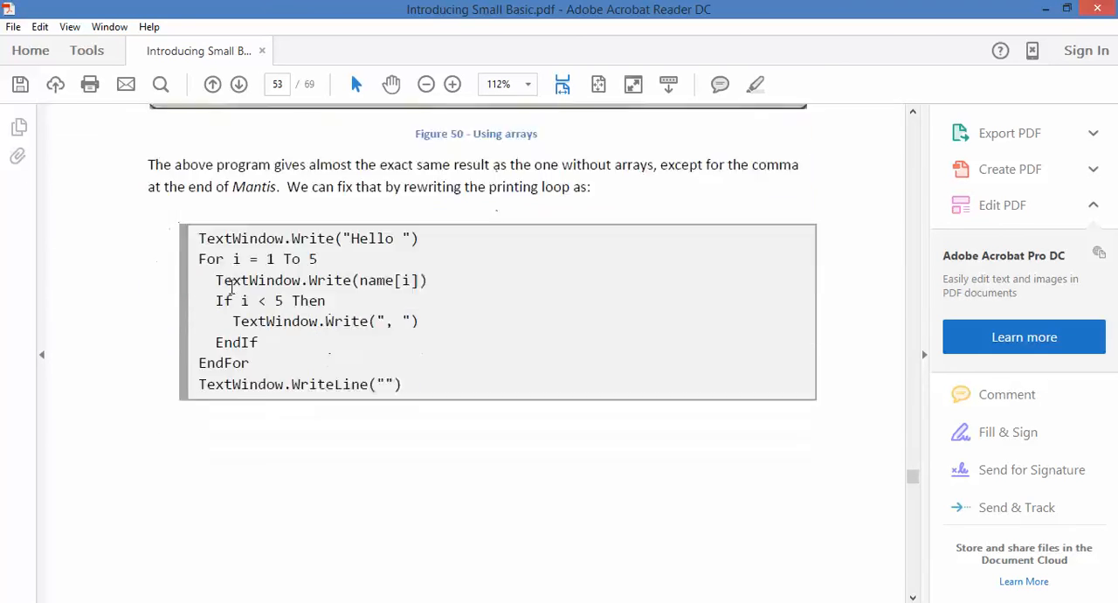
scroll("down", 3)
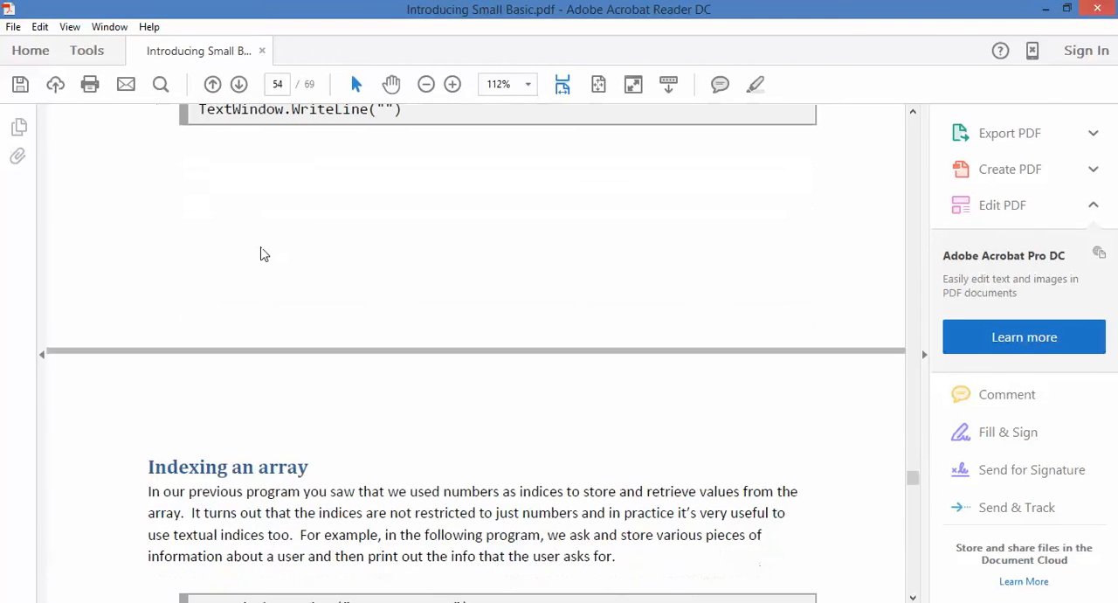
scroll("up", 3)
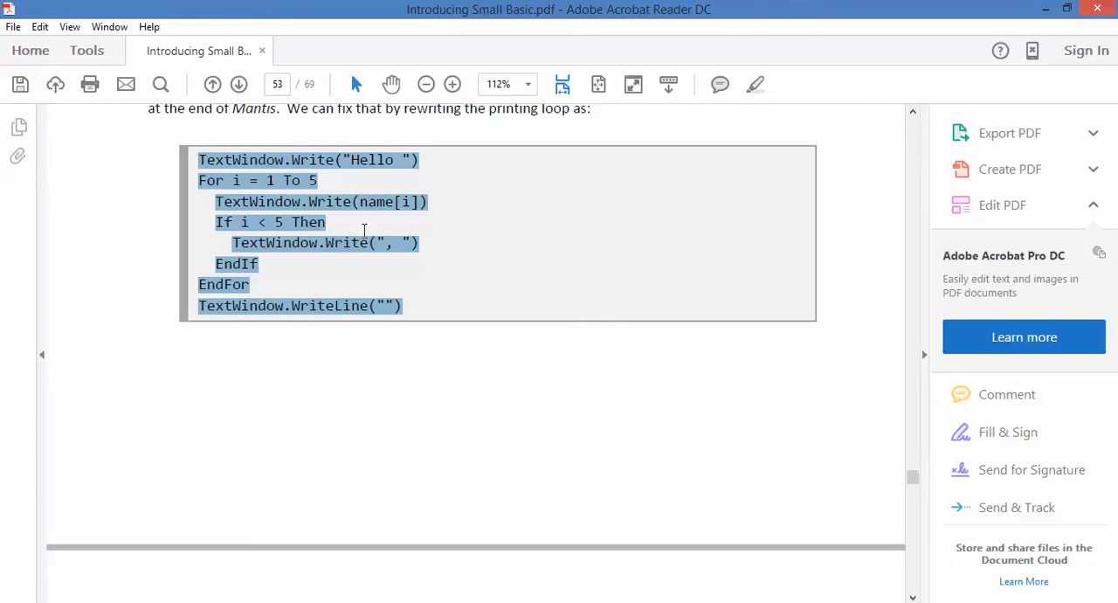
mouse_move(370, 255)
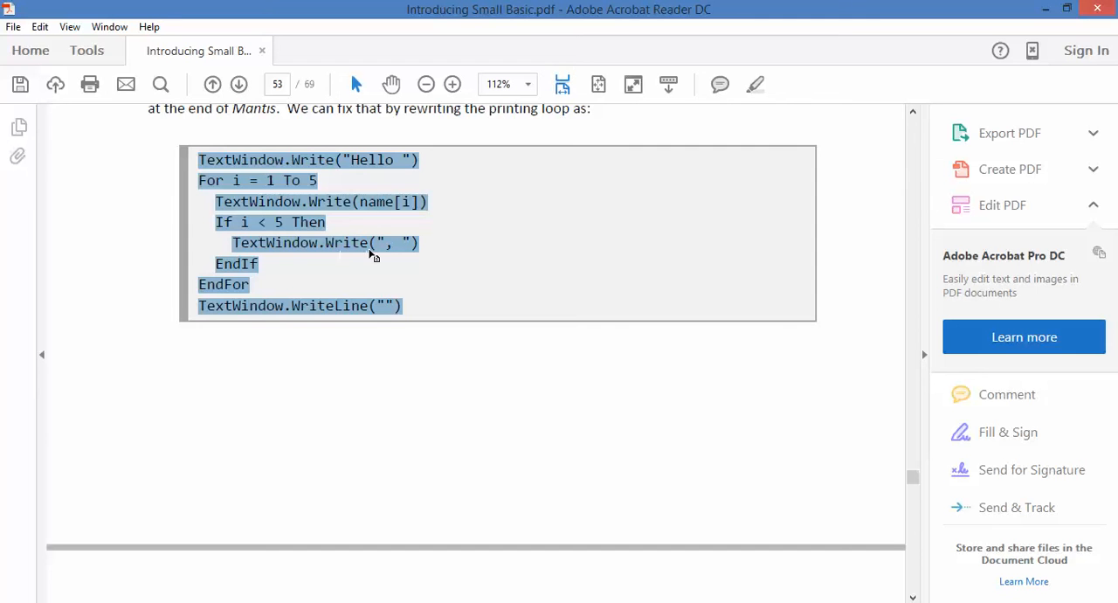
mouse_move(336, 215)
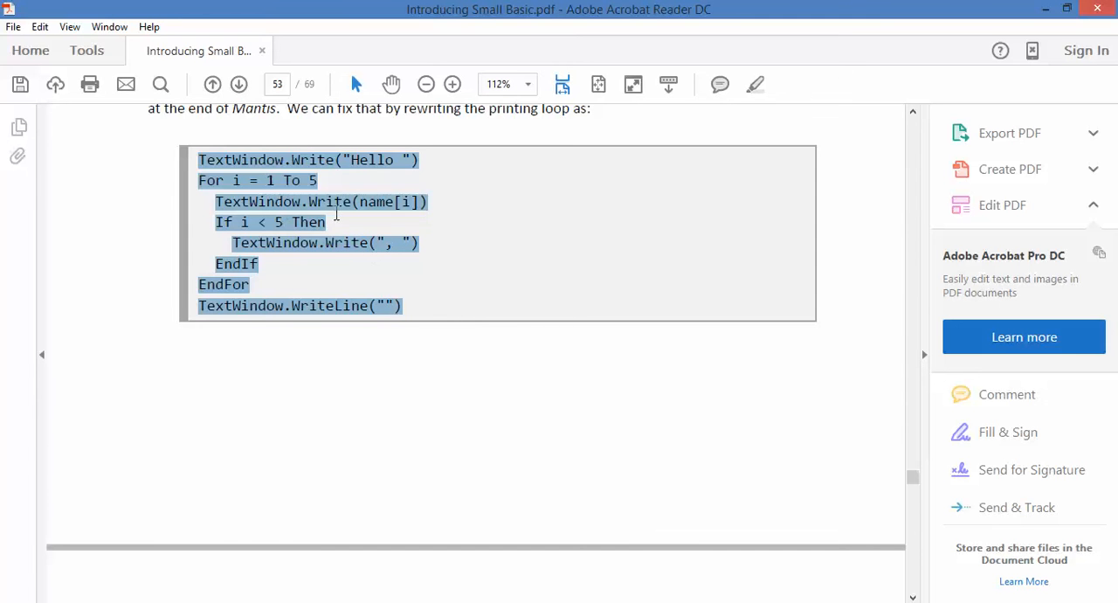
Move to page 54's Indexing an array example and pick out index in user[index].
left_click(237, 84)
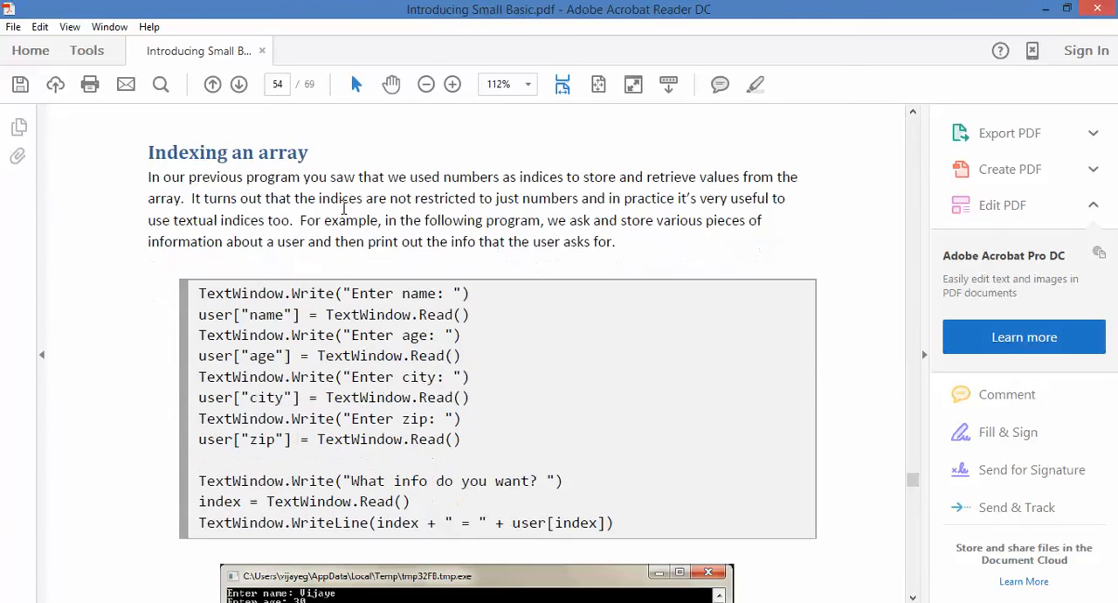
mouse_move(353, 330)
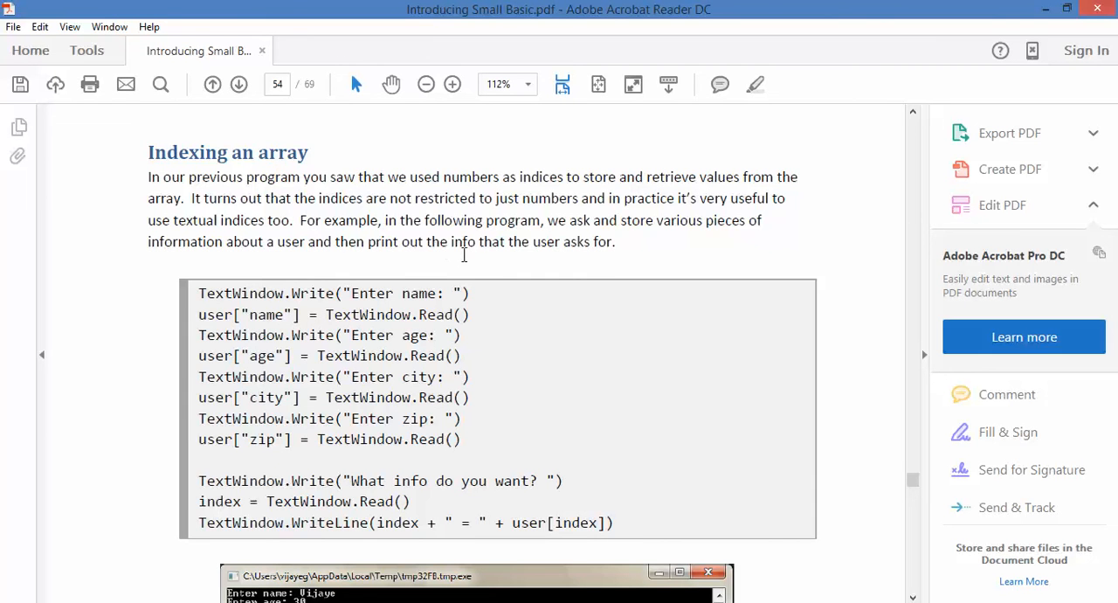
mouse_move(256, 318)
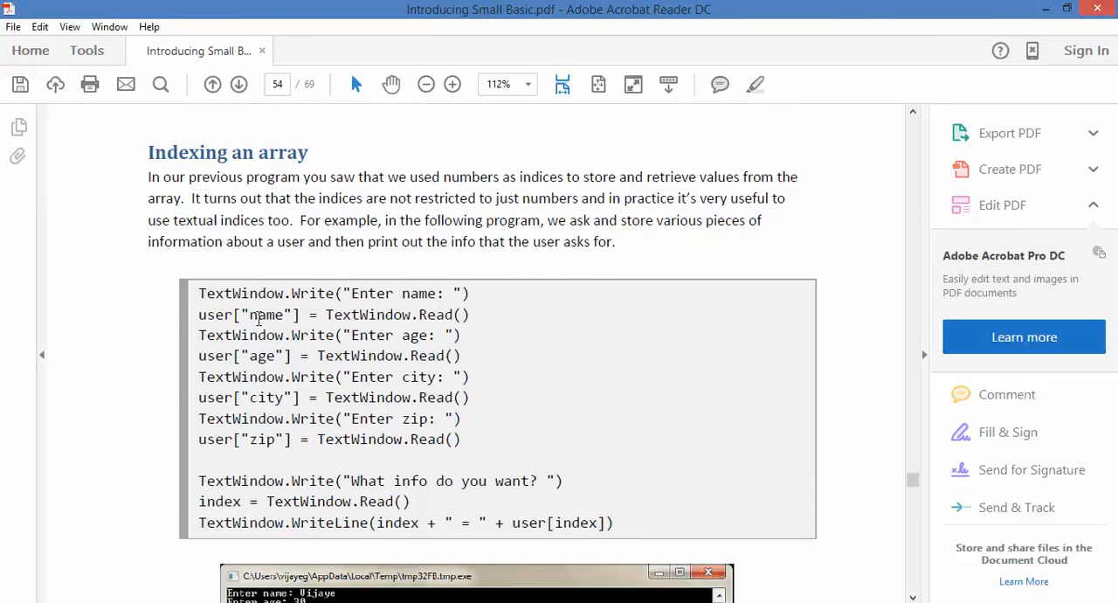
mouse_move(257, 318)
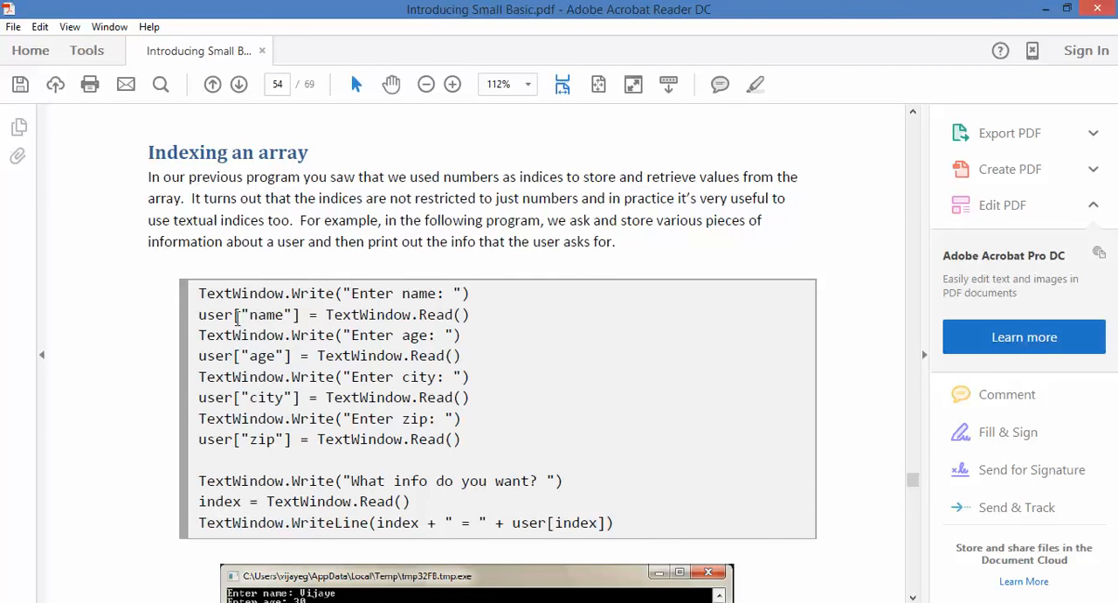
mouse_move(444, 298)
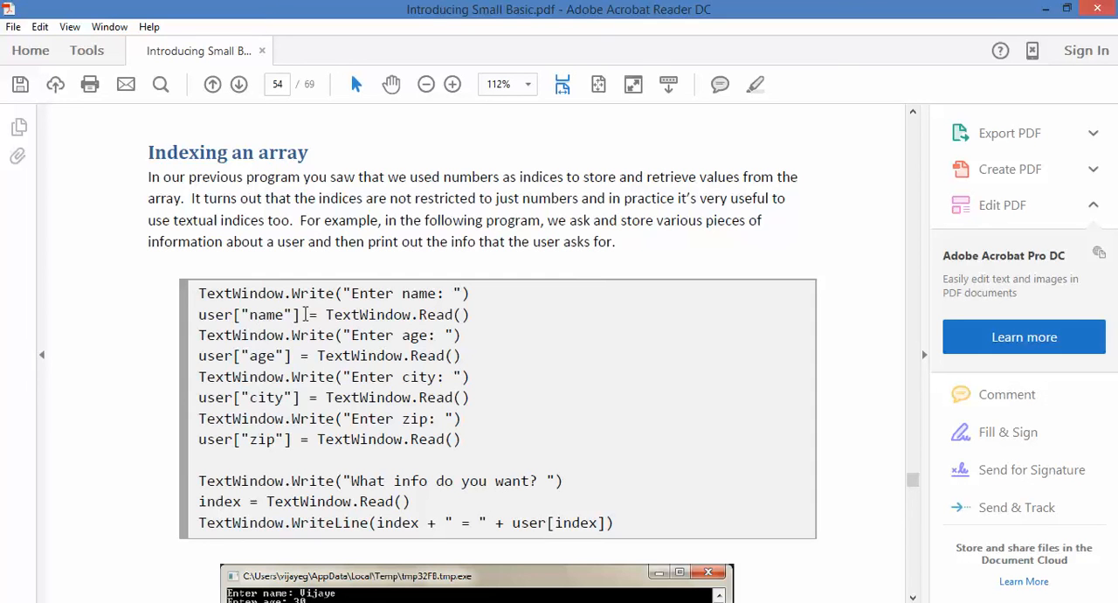
mouse_move(438, 357)
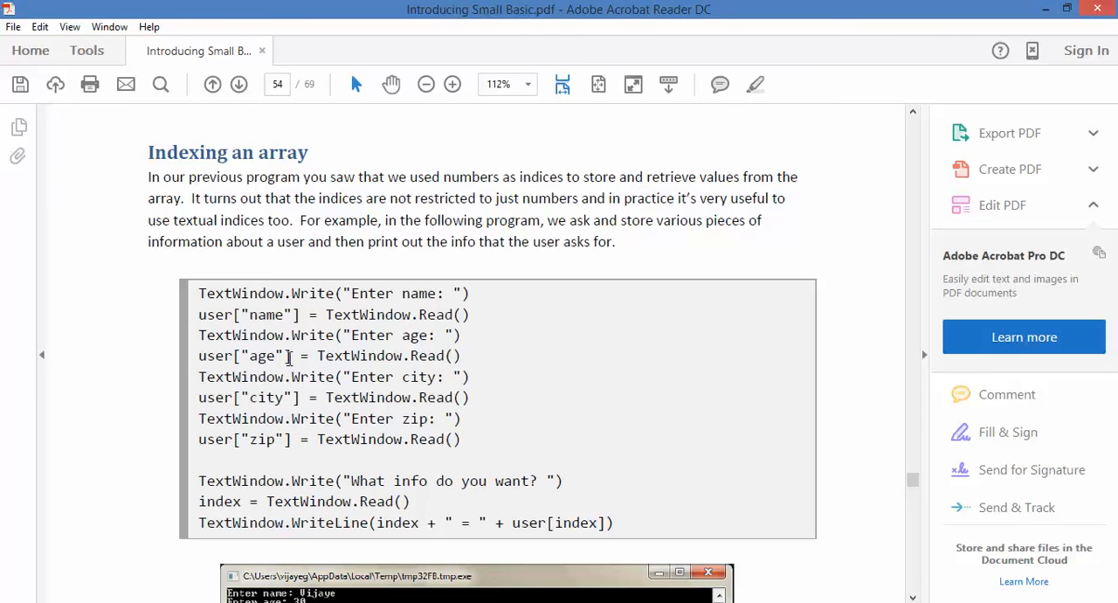
scroll("down", 3)
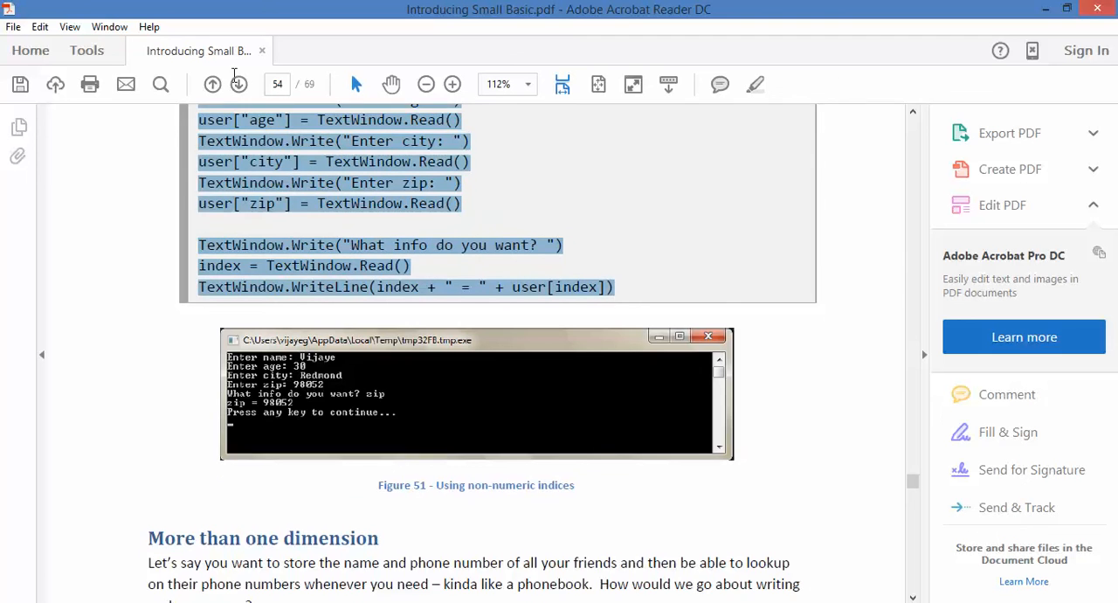
scroll("up", 3)
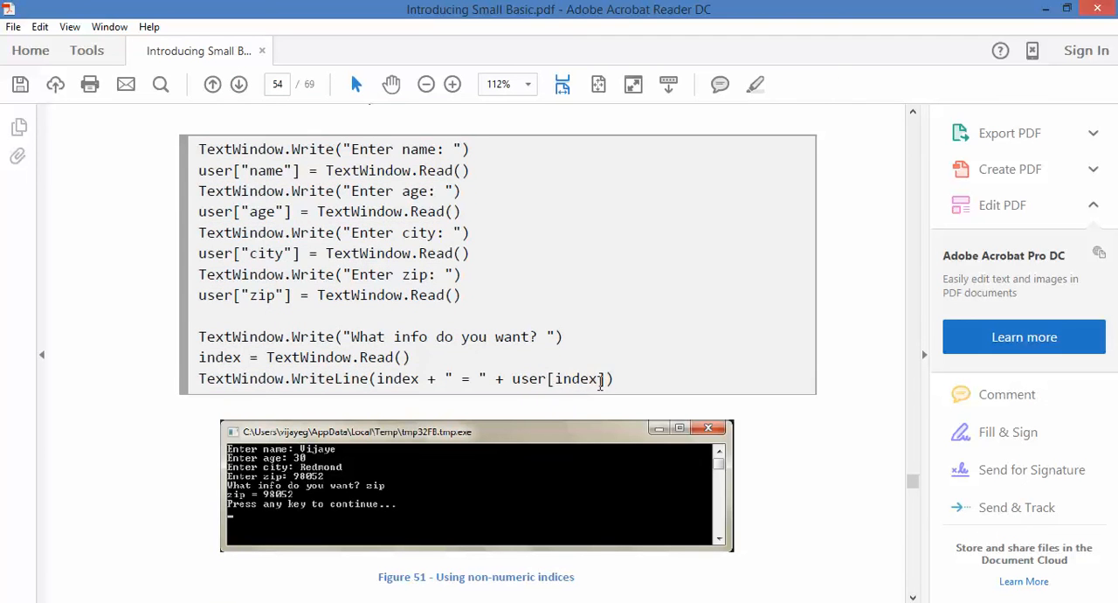
double_click(575, 377)
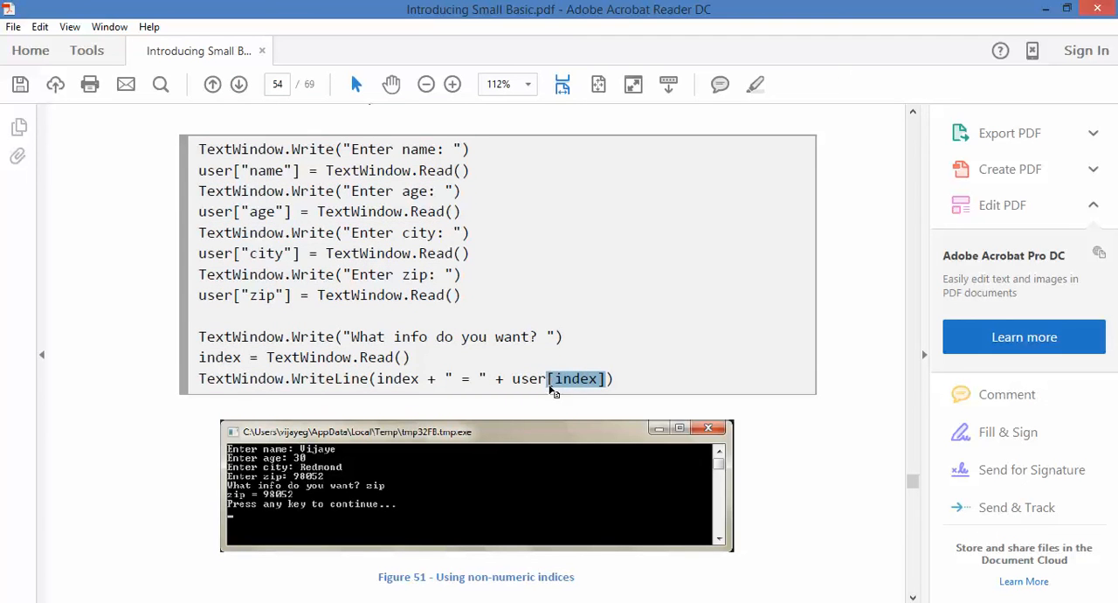
mouse_move(330, 289)
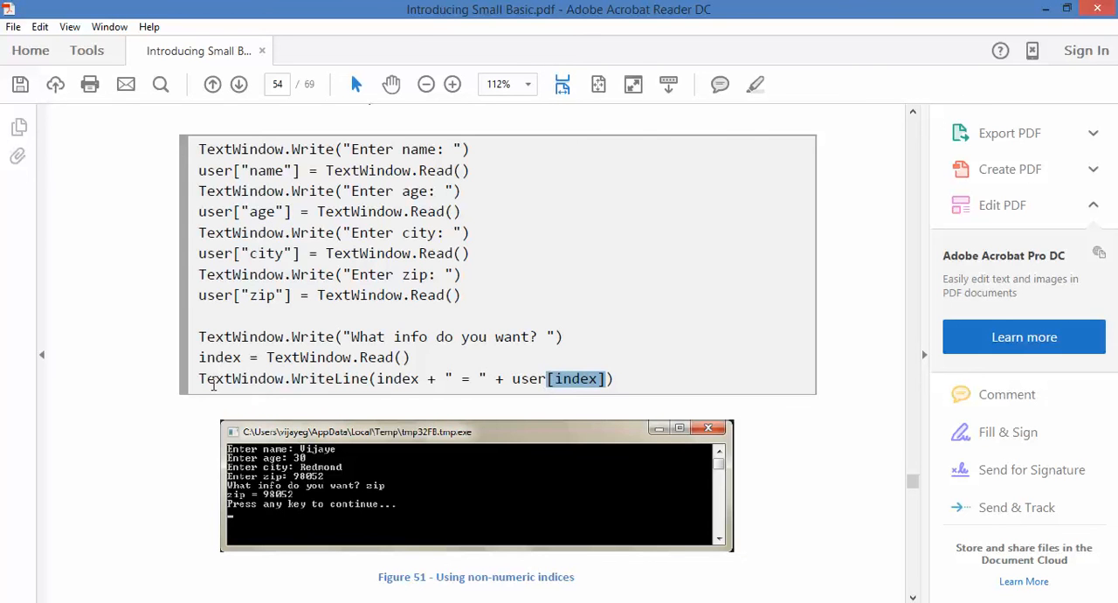
left_click(621, 377)
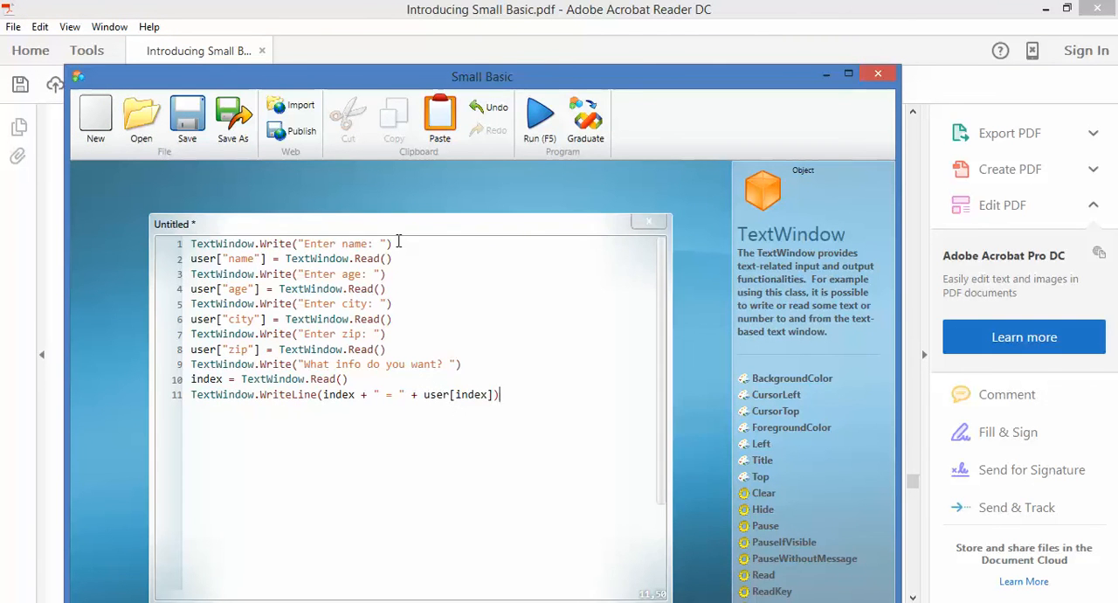
Rename the zip prompt and key to postcode and add a blank line before the lookup prompt.
left_click(199, 258)
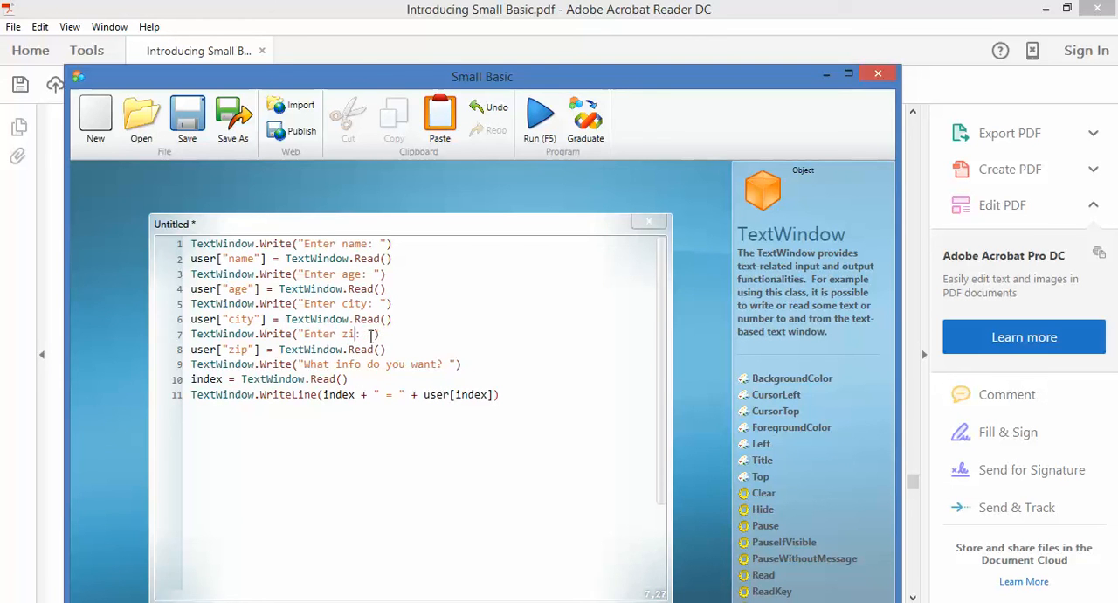
type("post")
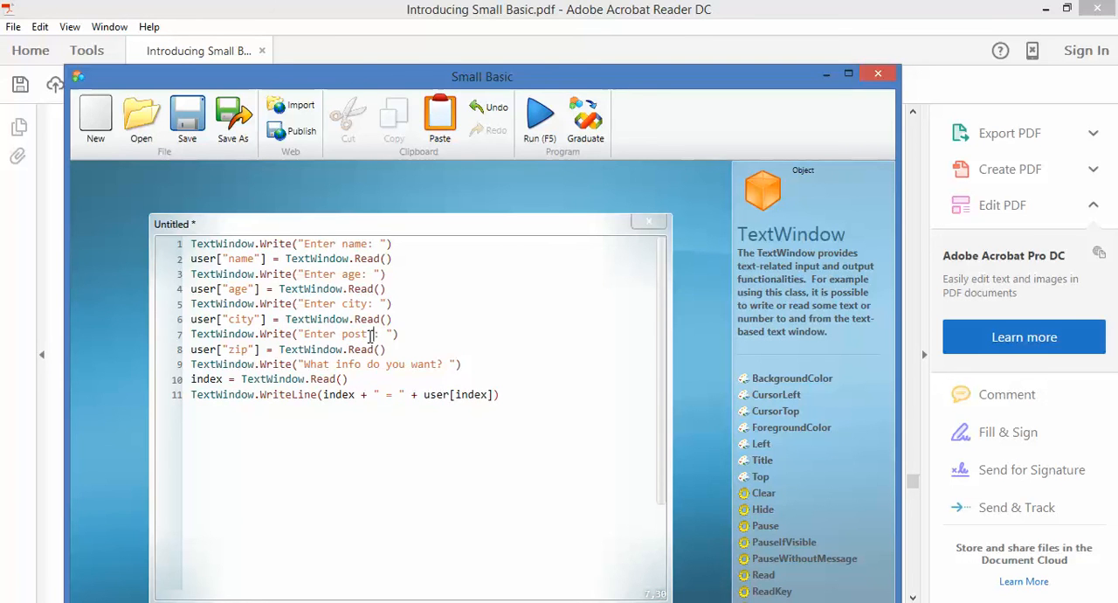
type("code")
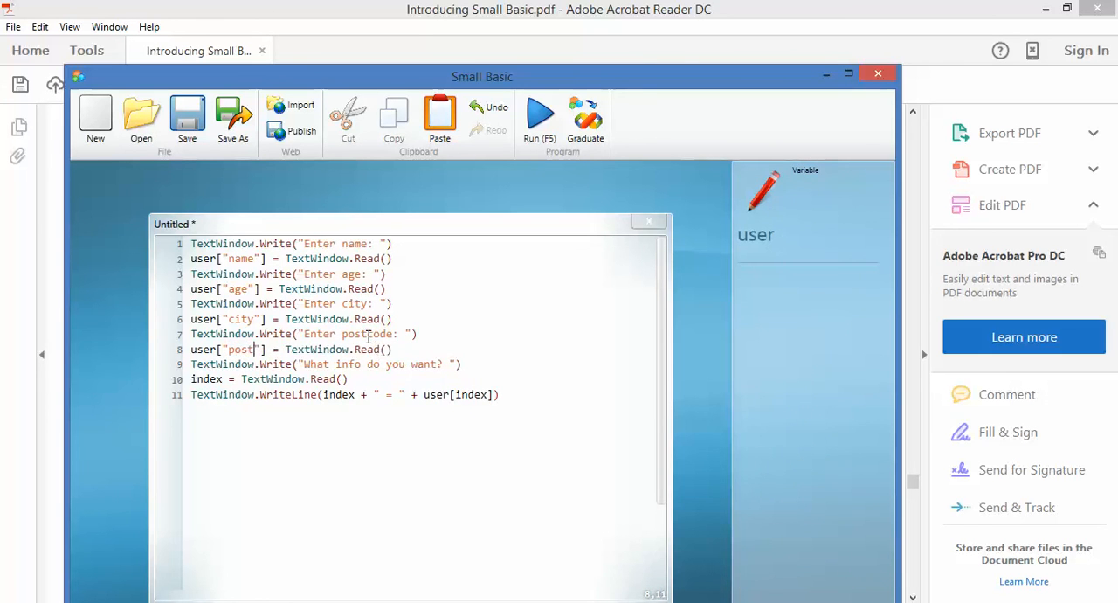
type("code")
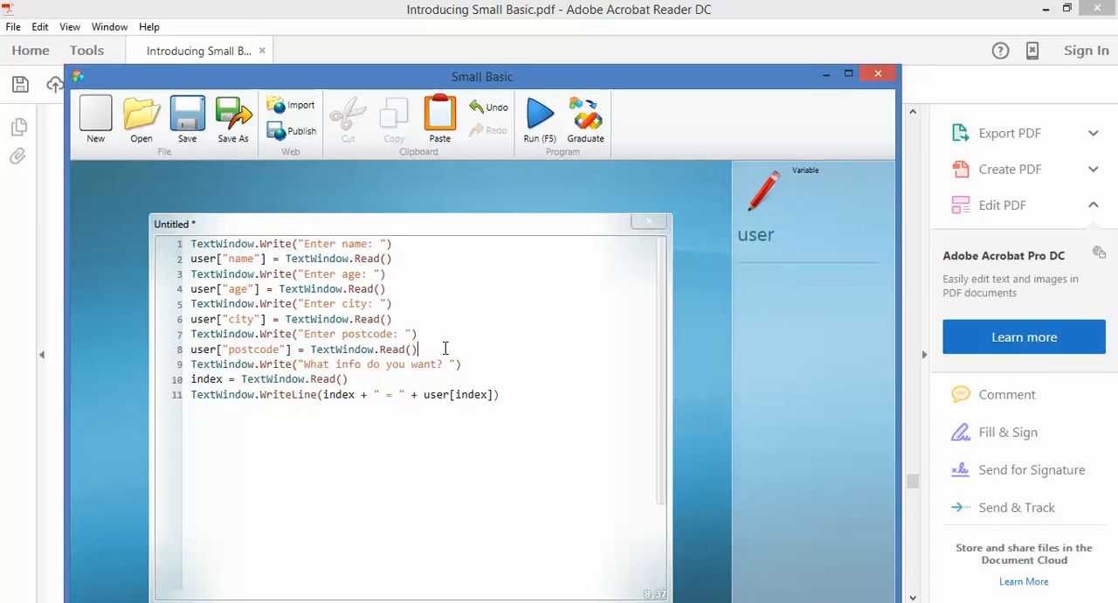
key("Return")
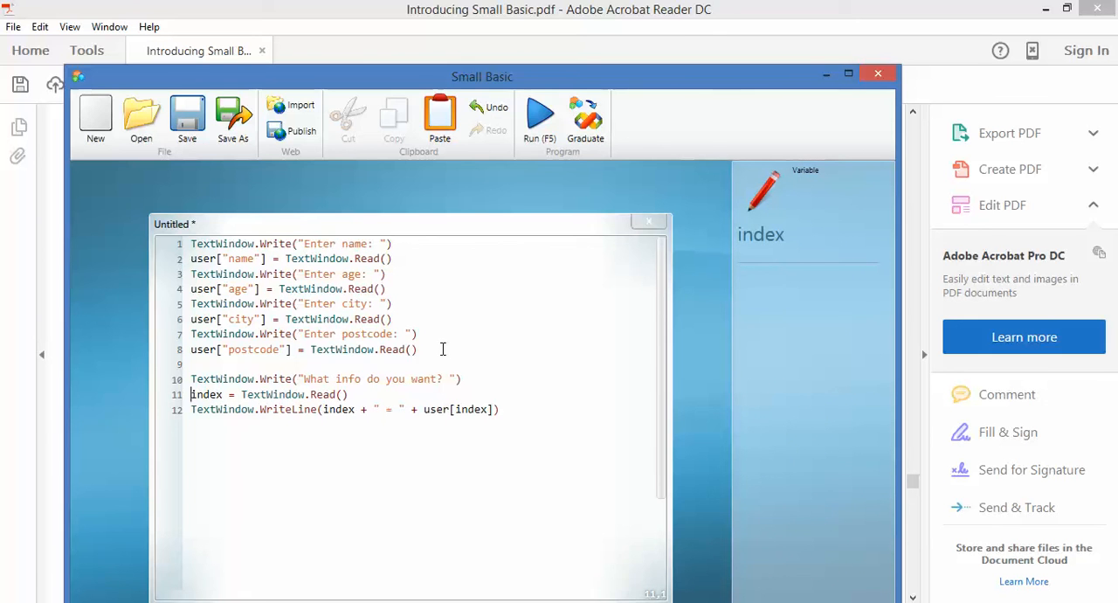
left_click(190, 409)
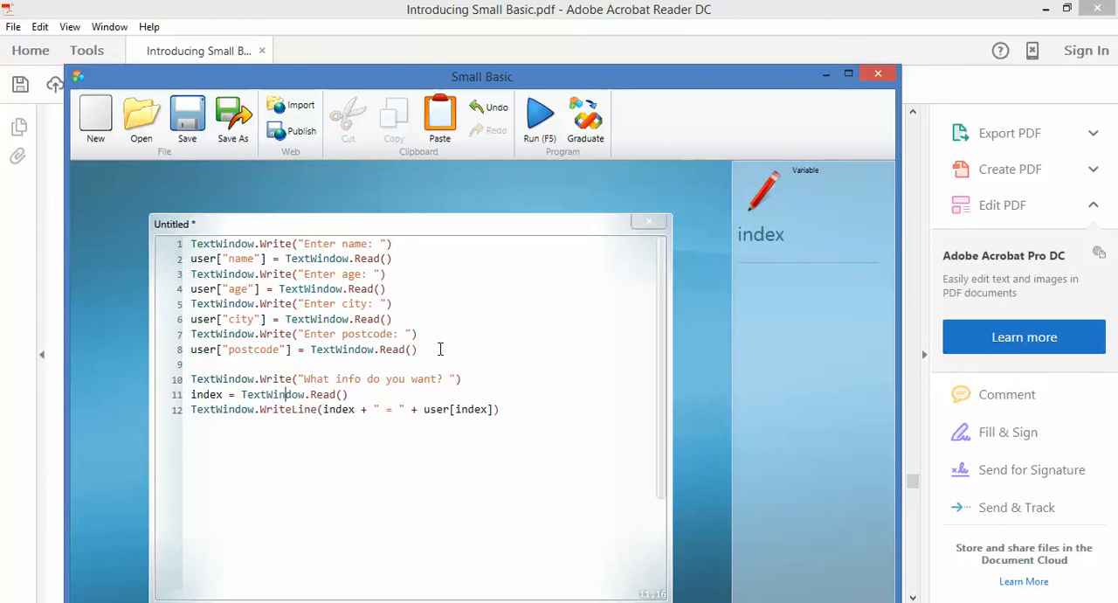
left_click(258, 409)
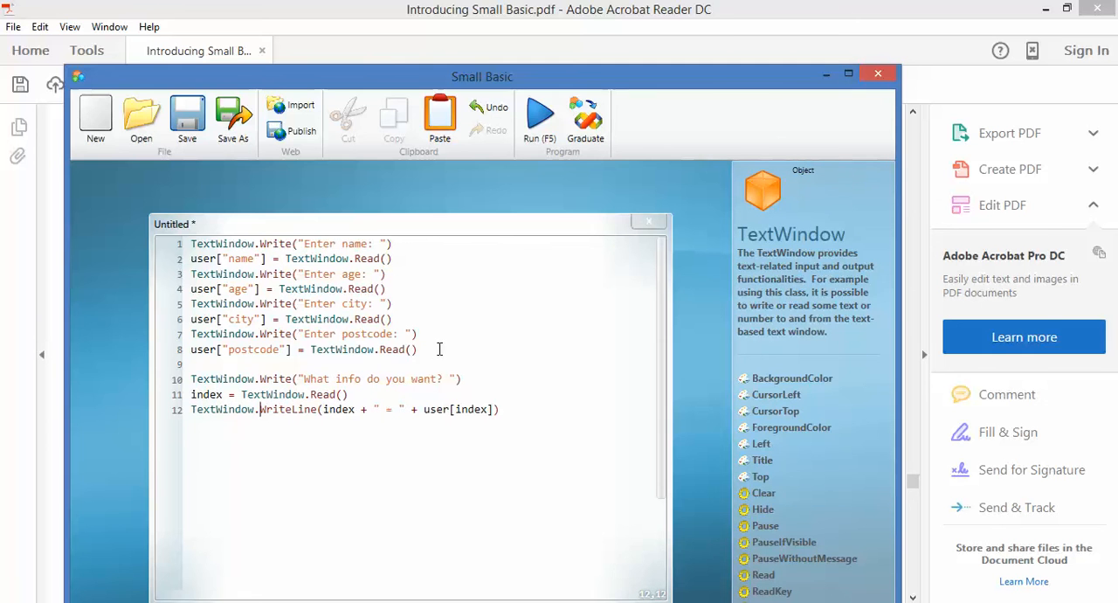
left_click(538, 115)
type("M")
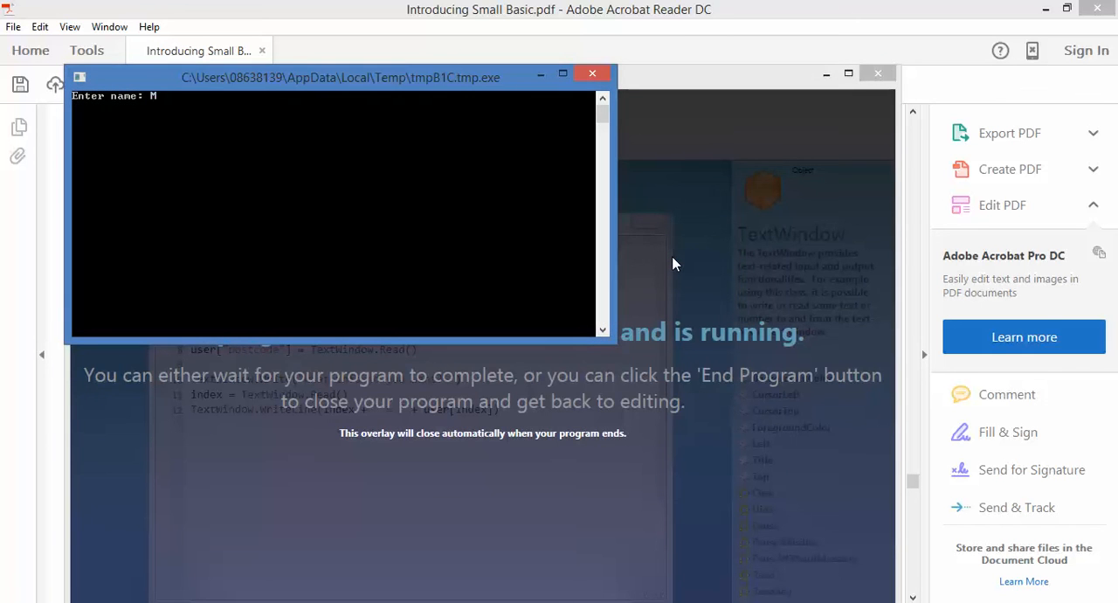
type("r O'Meara")
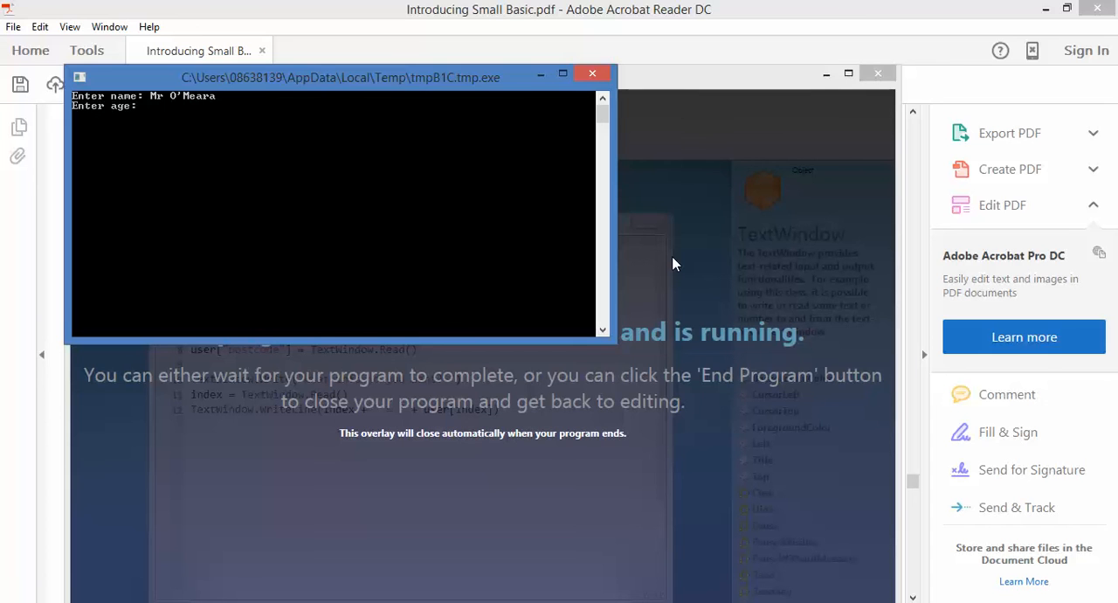
type("45")
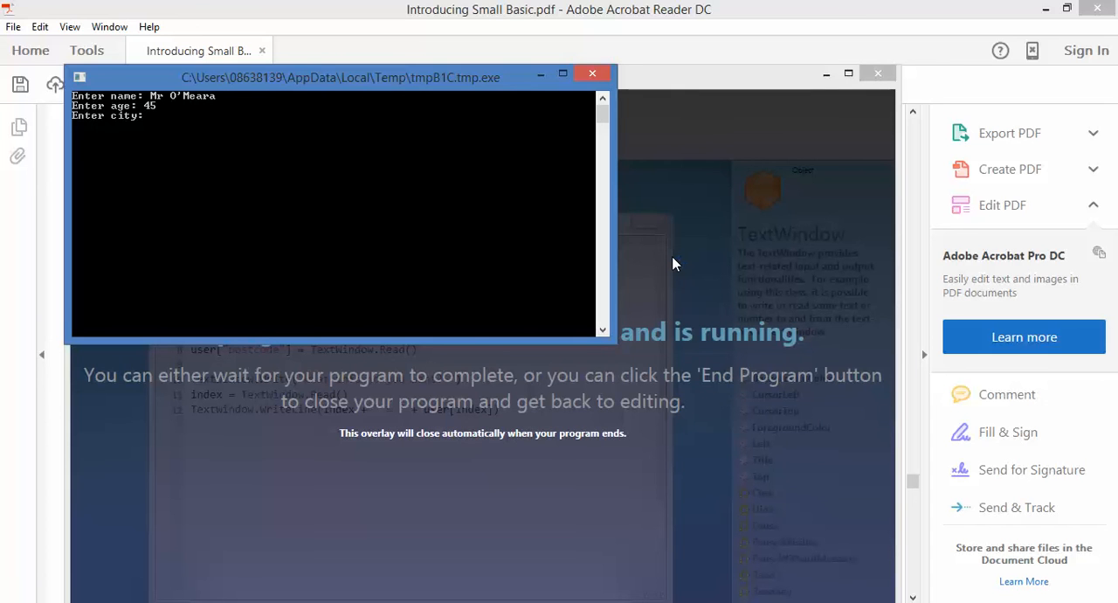
type("Whittington")
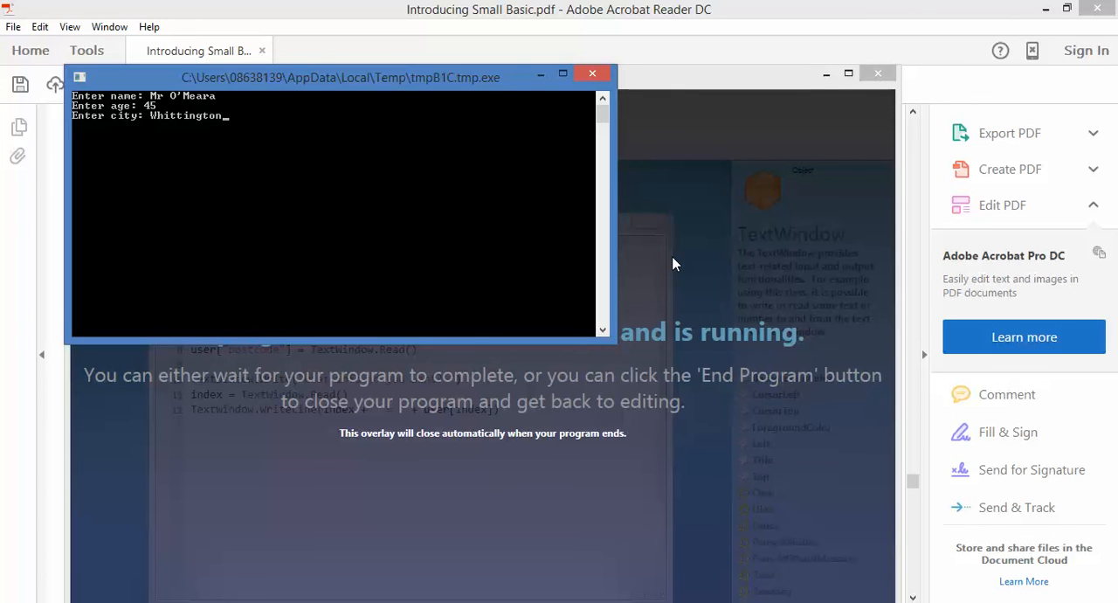
key("Return")
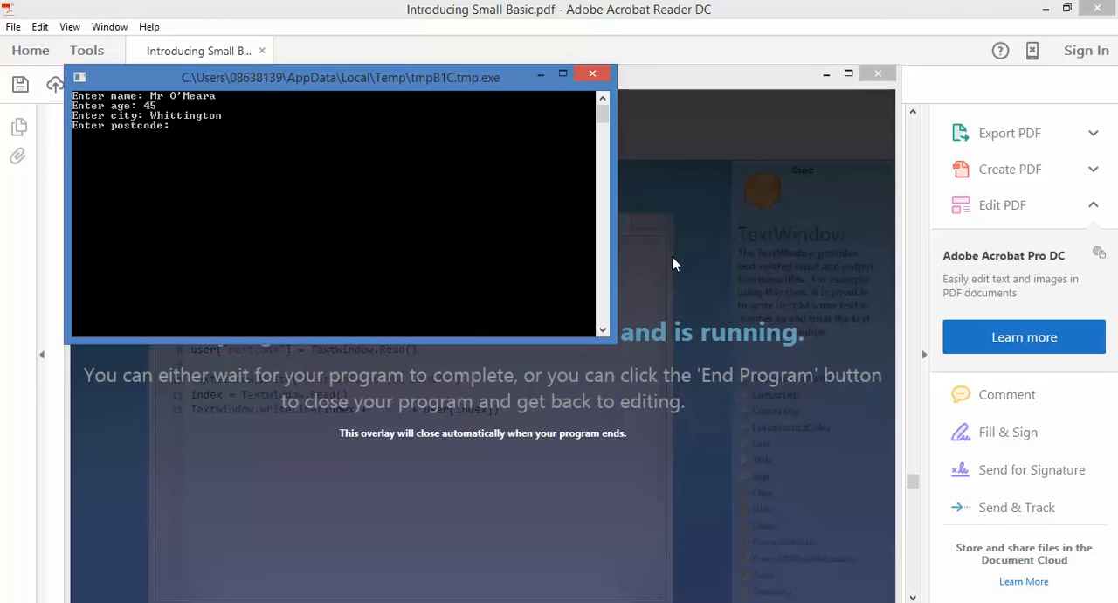
type("3219")
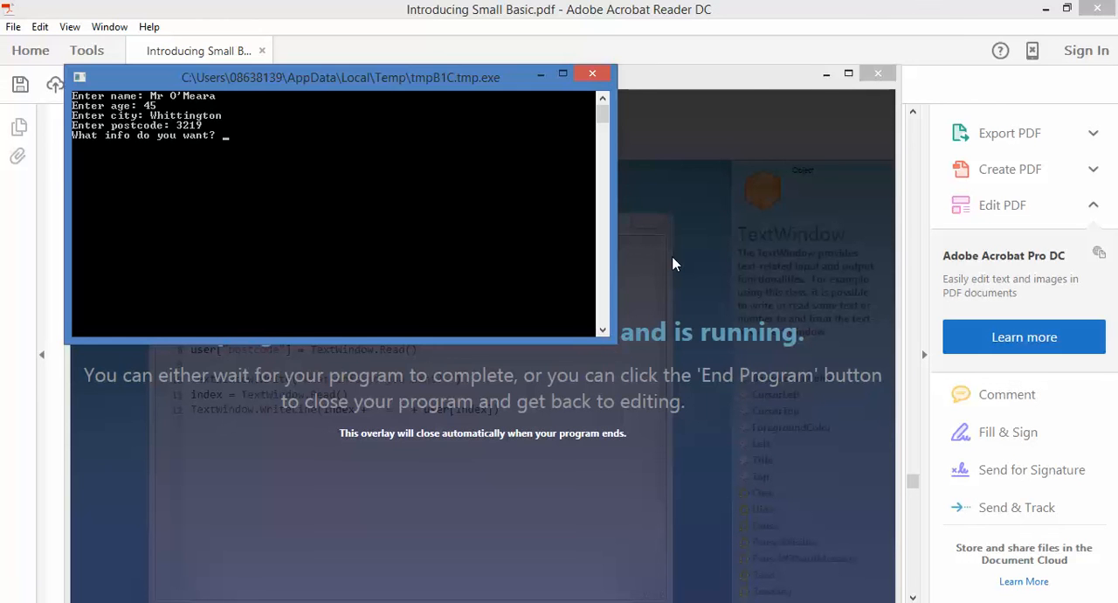
type("ag")
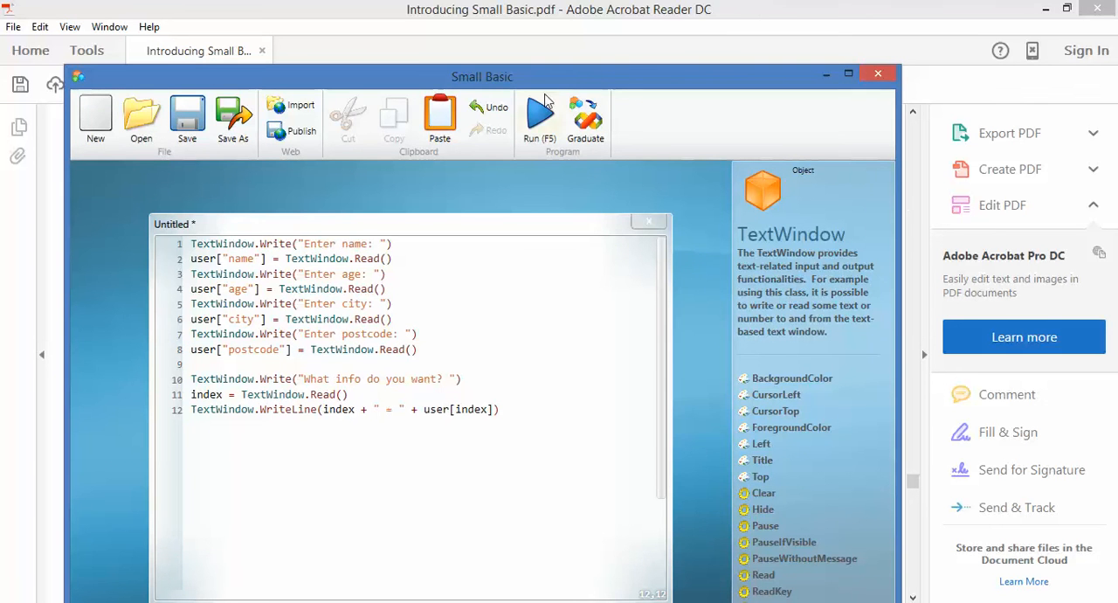
left_click(538, 119)
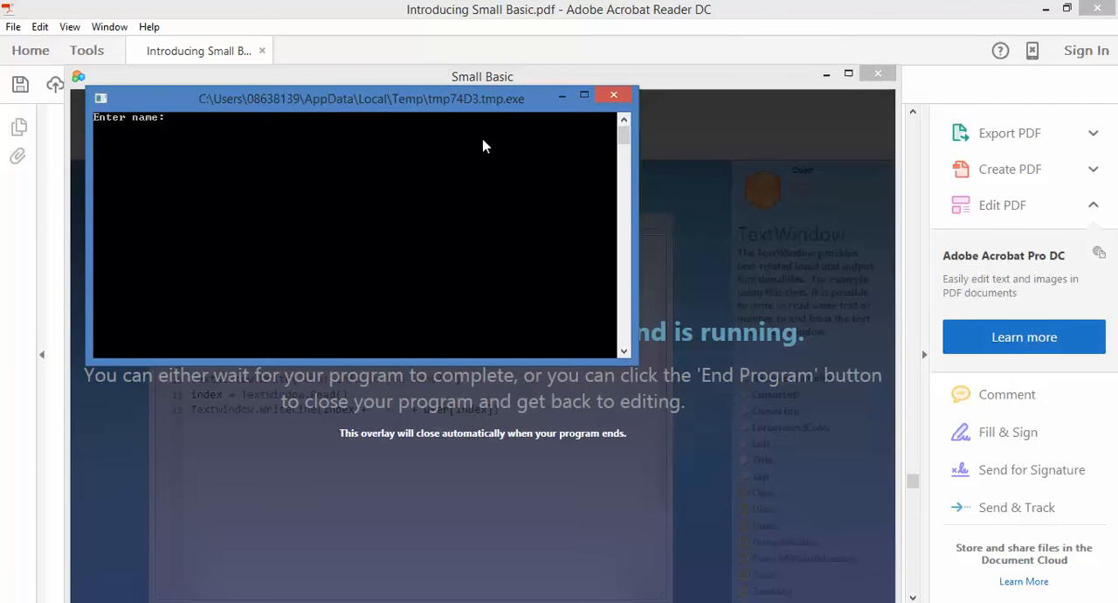
type("Mr O'Meara")
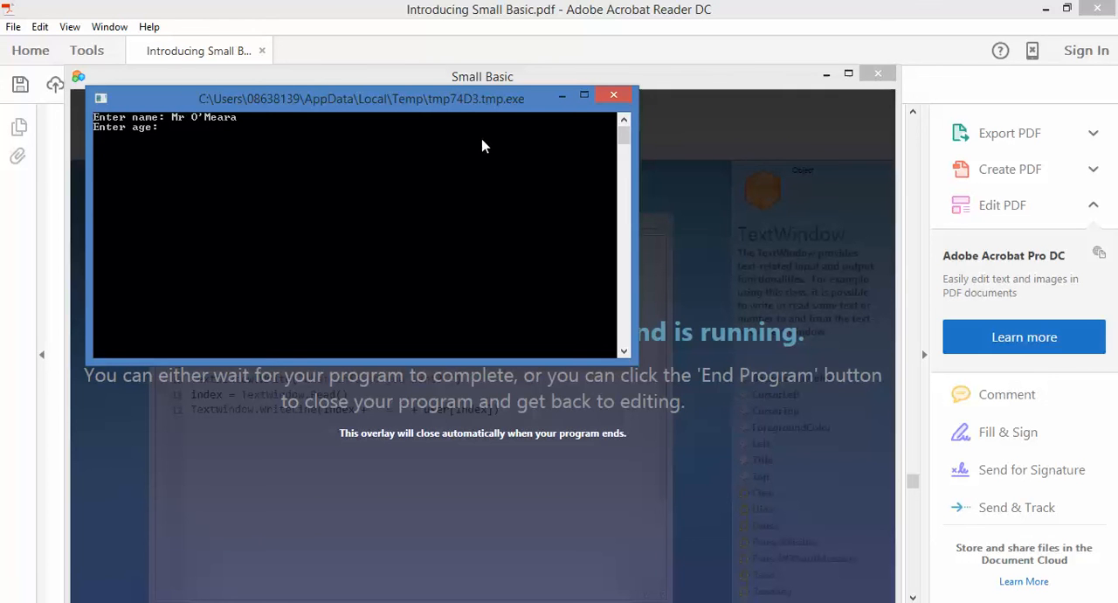
type("45")
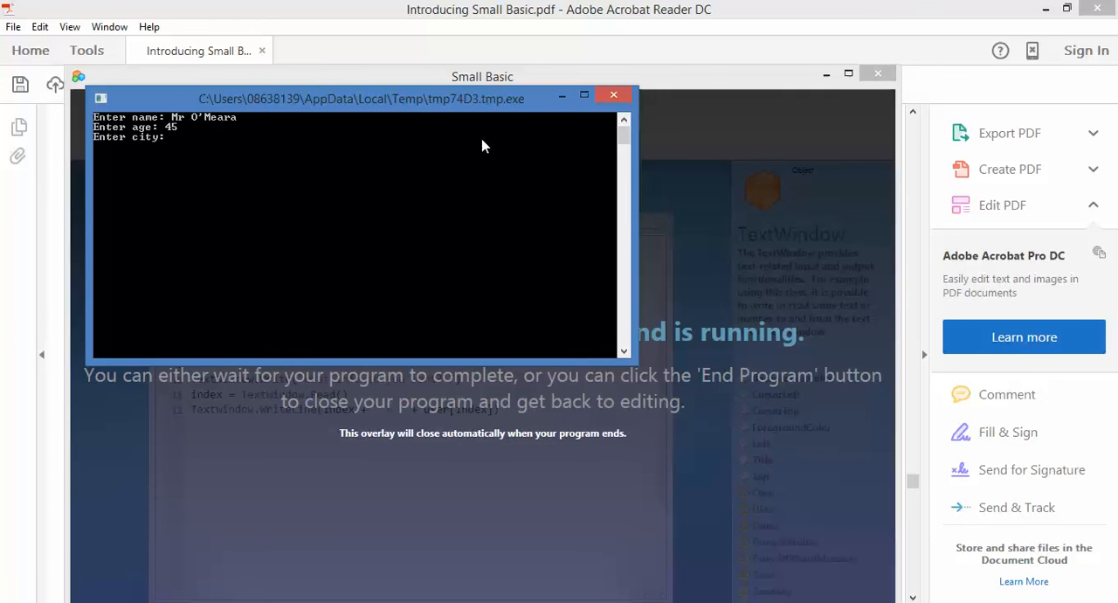
type("Whittington")
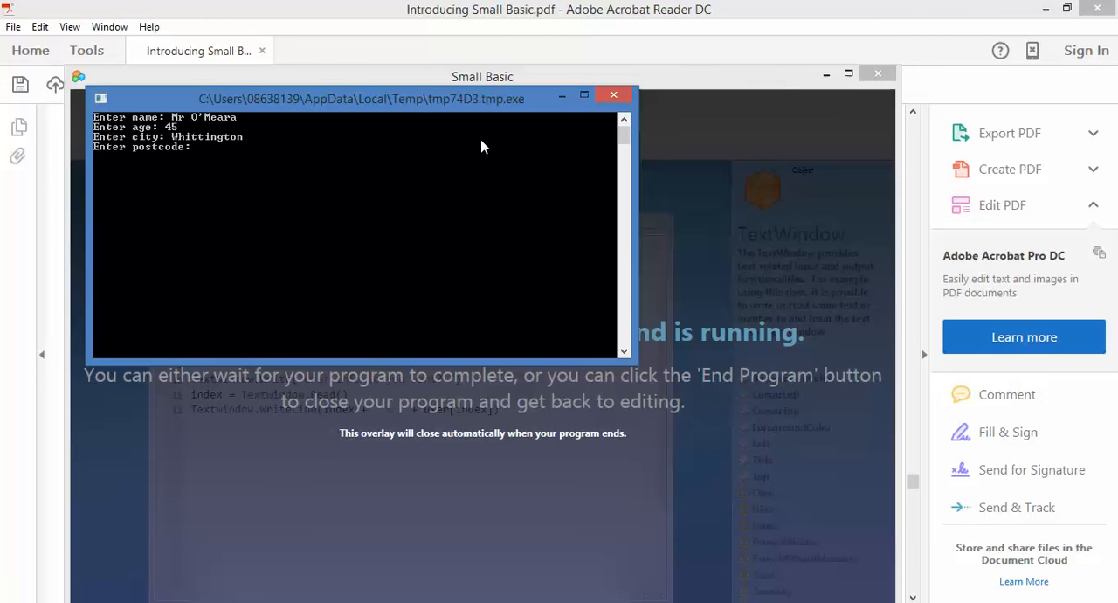
type("3219")
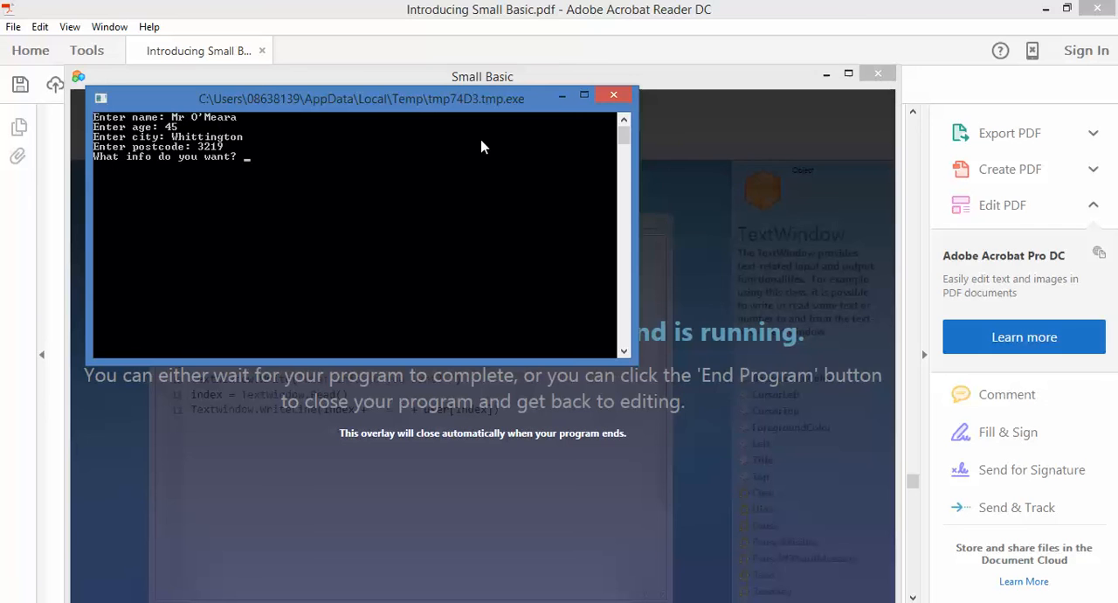
type("birthday")
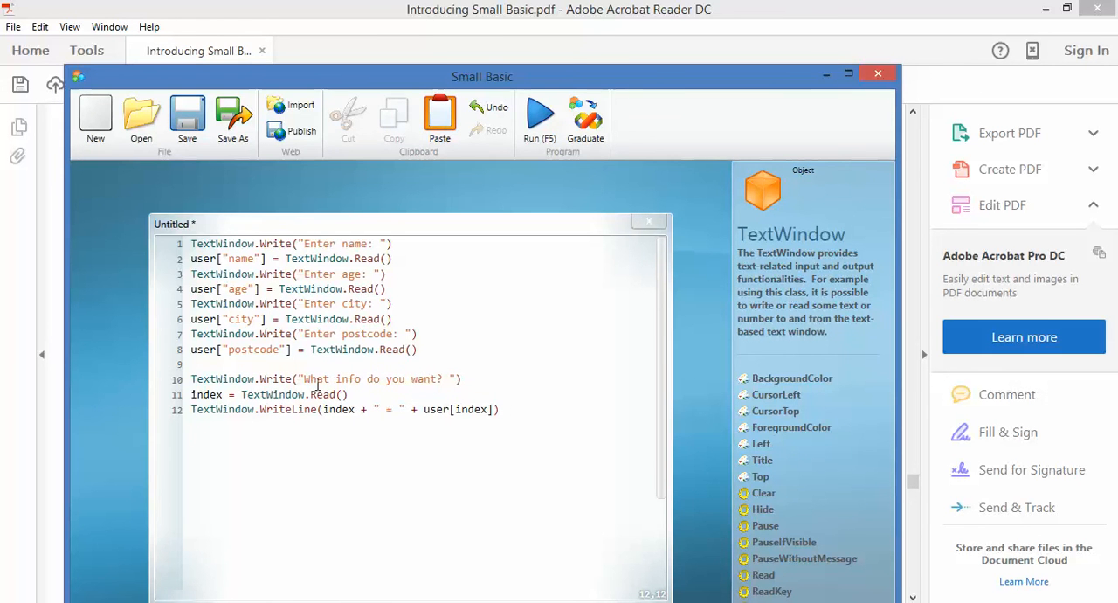
mouse_move(402, 377)
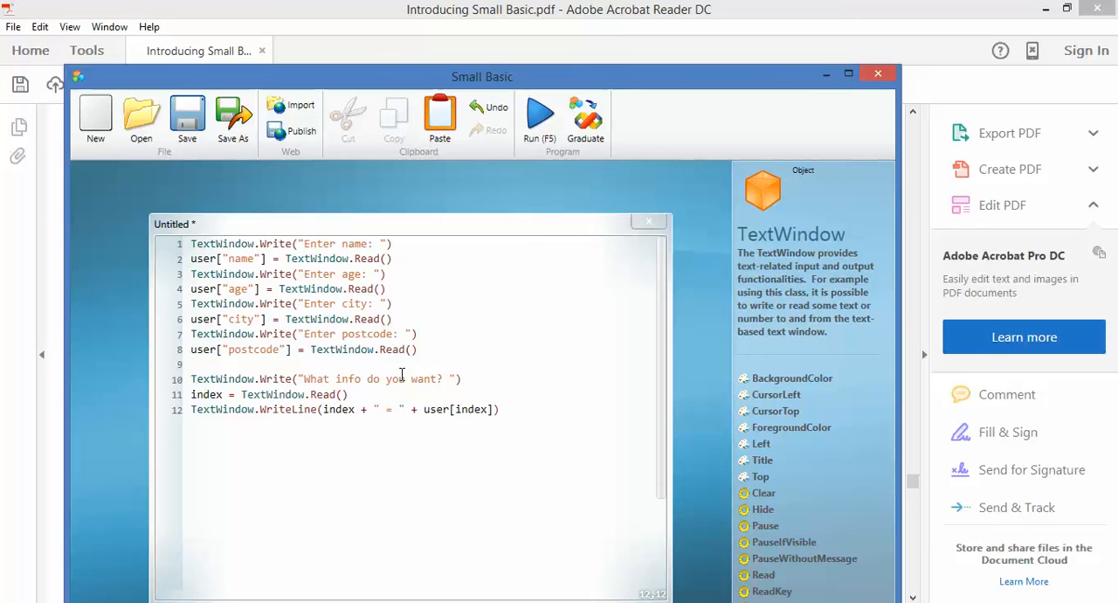
mouse_move(552, 385)
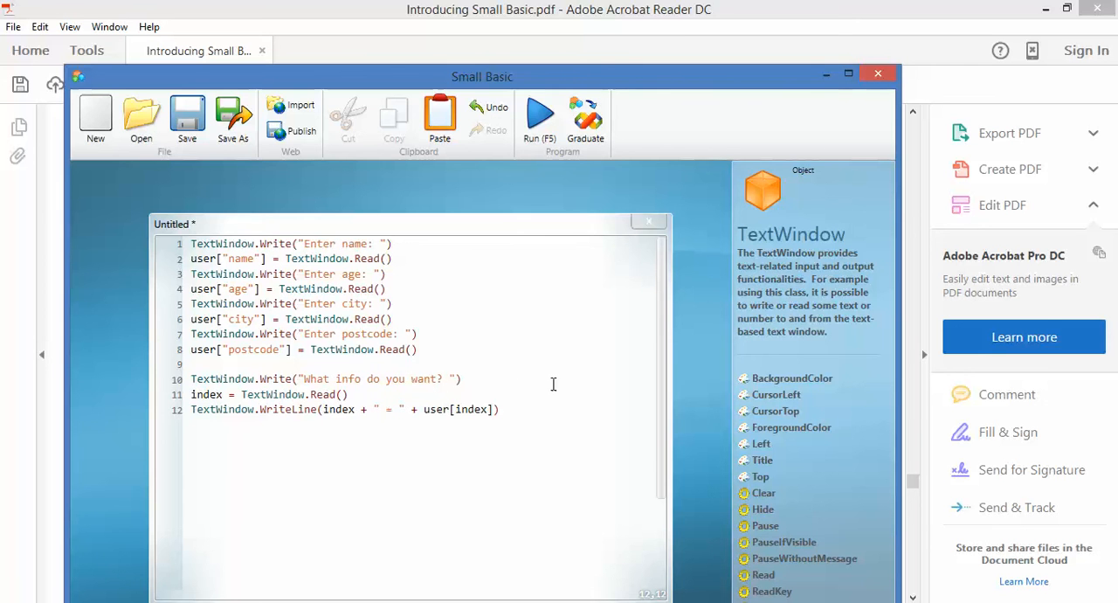
Bring the guide back to page 54's textual-index code and its Figure 51 output.
left_click(878, 73)
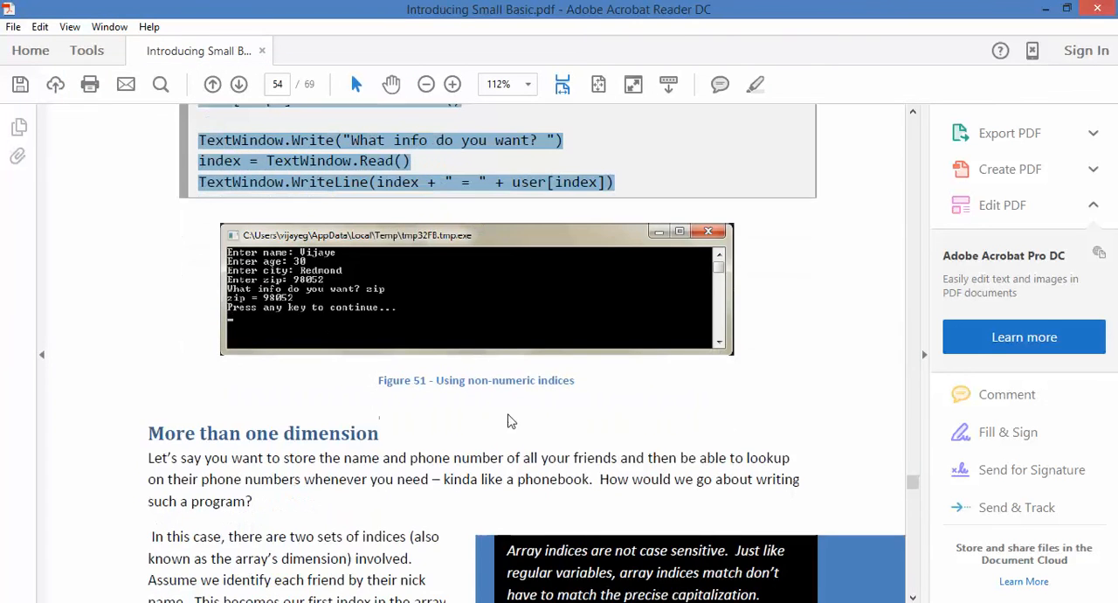
scroll("up", 3)
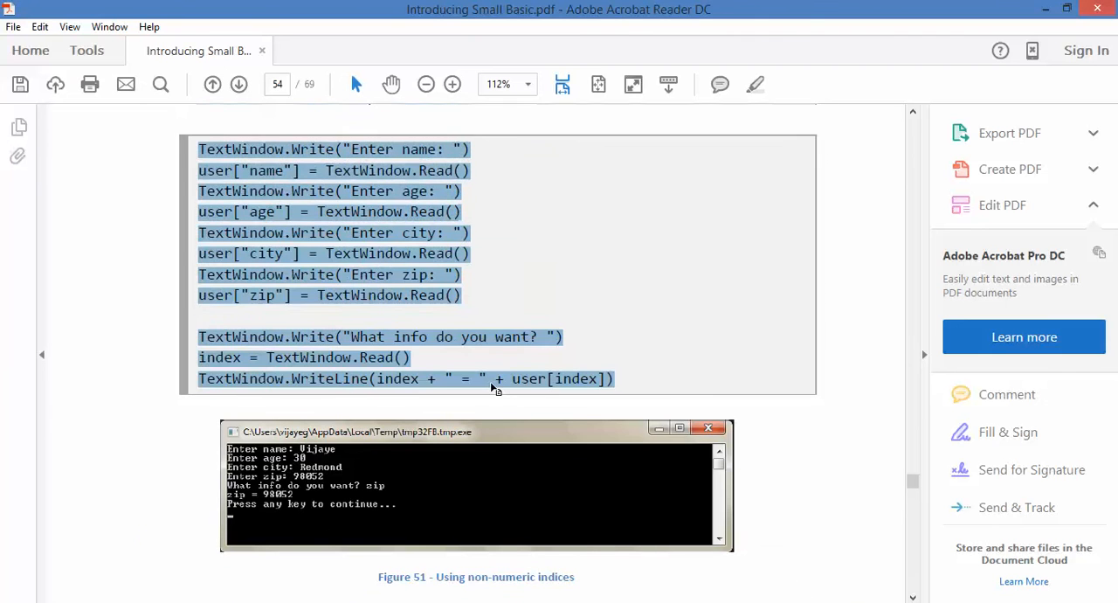